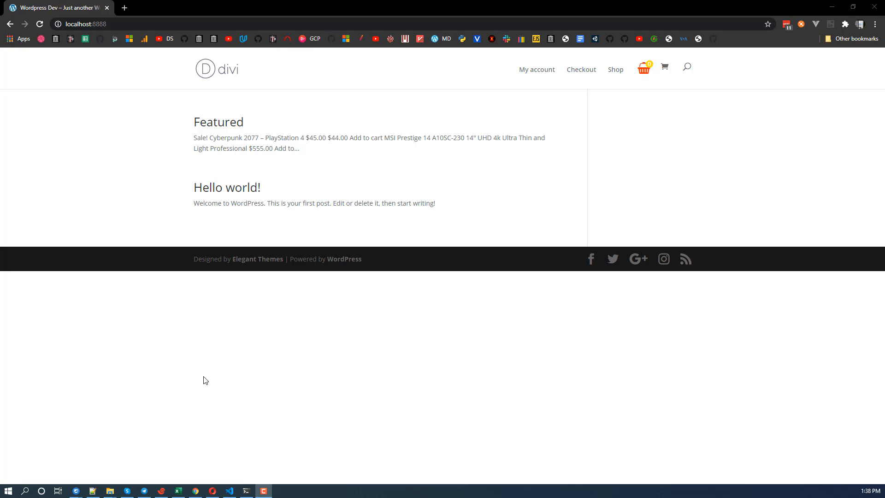
pyautogui.moveTo(47, 281)
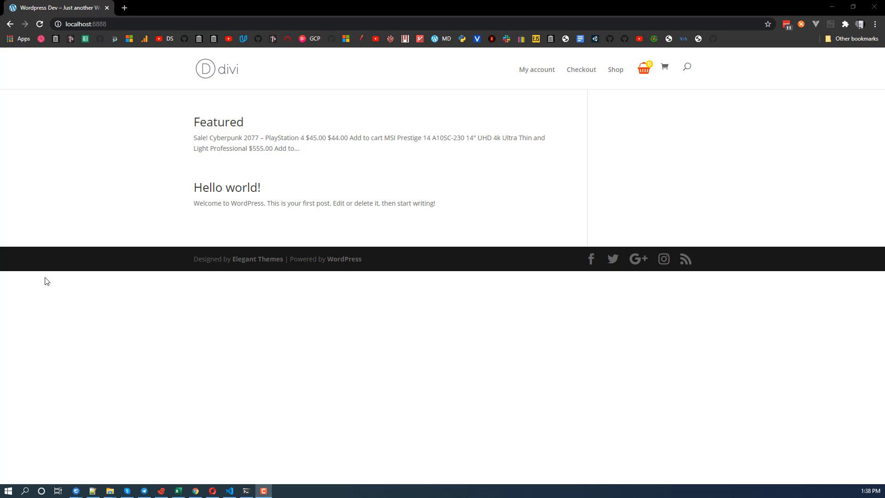
pyautogui.moveTo(251, 23)
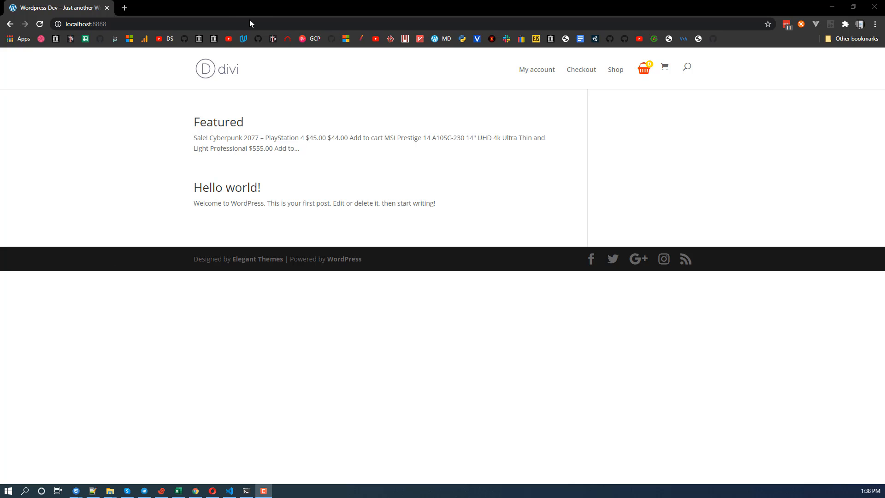
pyautogui.moveTo(126, 44)
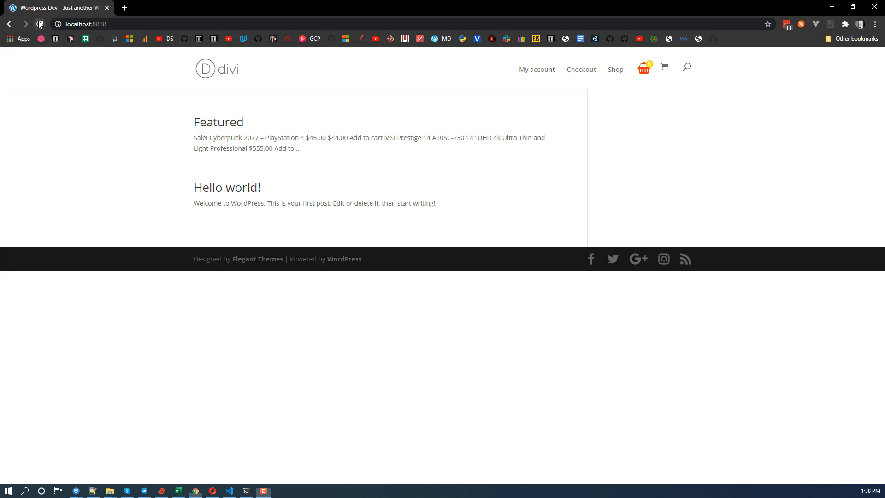
# Reload the local site, then review the wp service at the top of docker-compose.yml
pyautogui.click(39, 24)
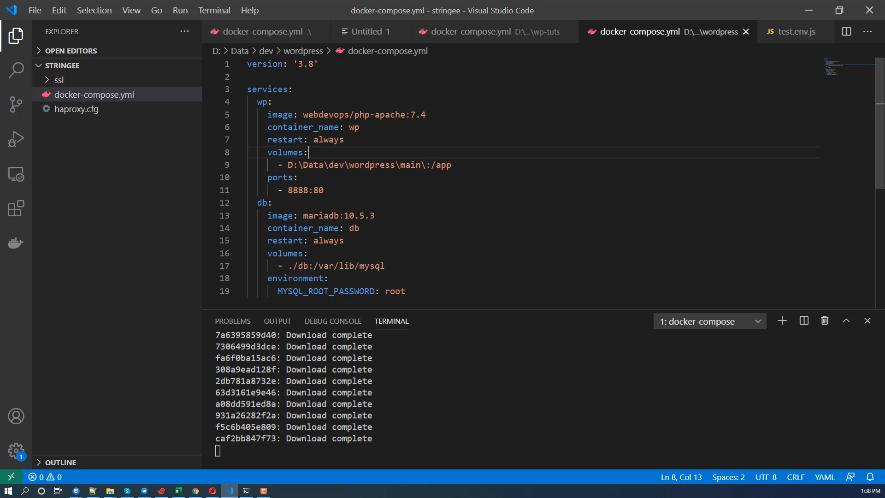
pyautogui.click(404, 165)
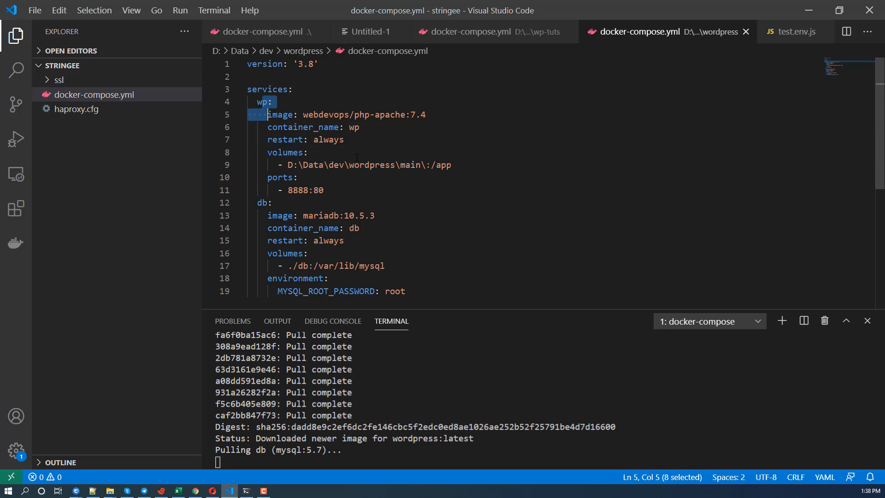
pyautogui.moveTo(270, 114); pyautogui.dragTo(323, 190)
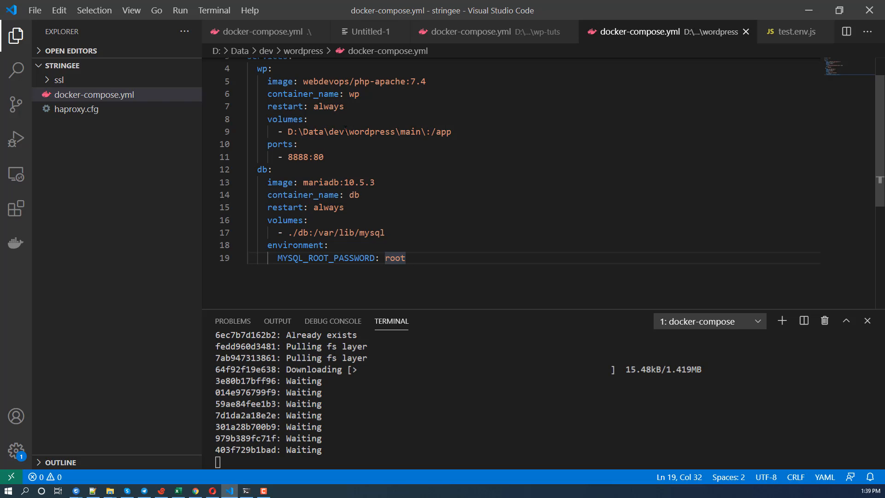
pyautogui.moveTo(285, 106)
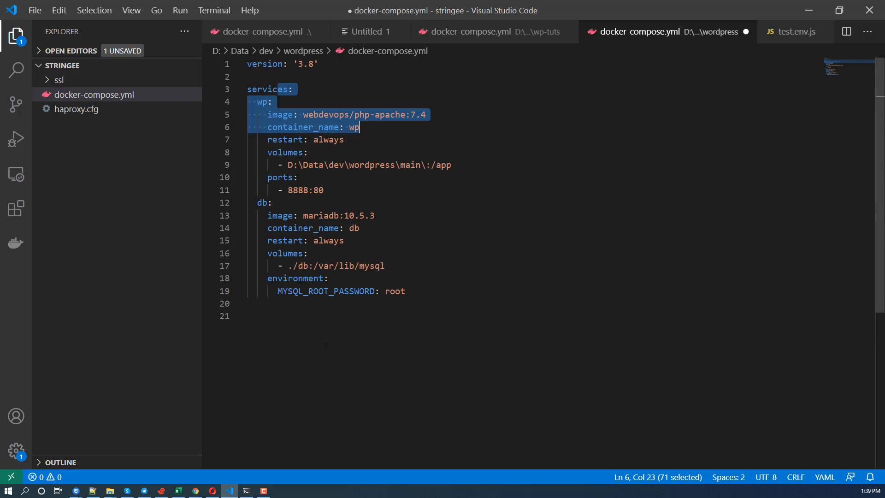
# Add a top-level volumes: block listing db: and wordpress:
pyautogui.write('volumes:')
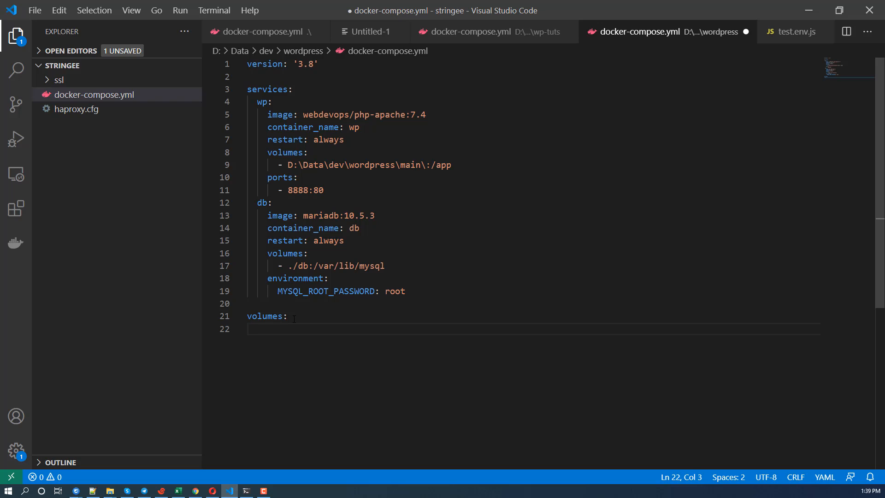
pyautogui.write('db')
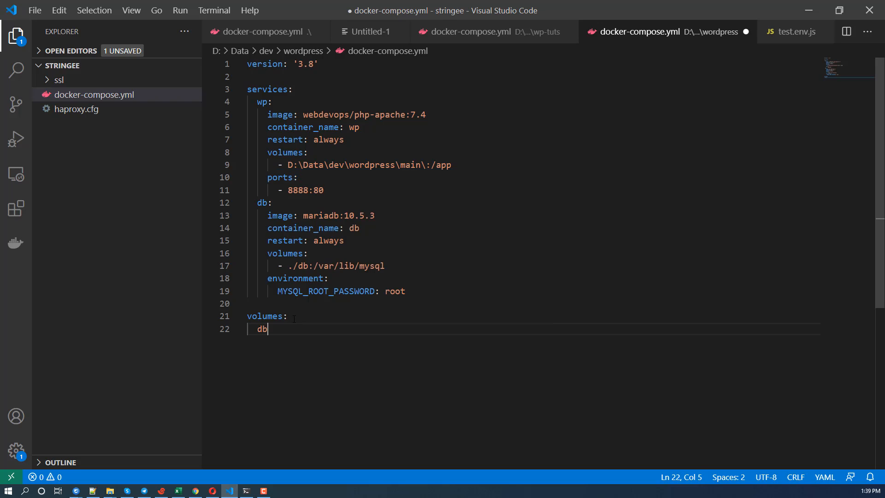
pyautogui.write(':')
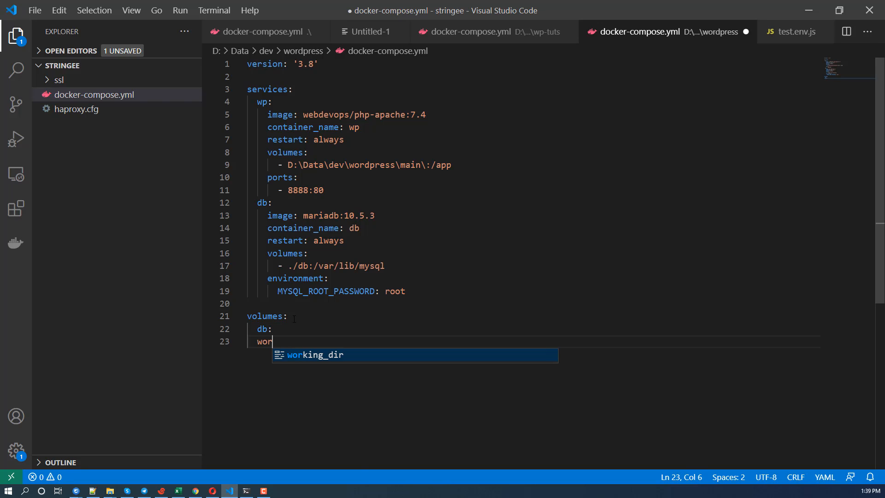
pyautogui.write('dpress:')
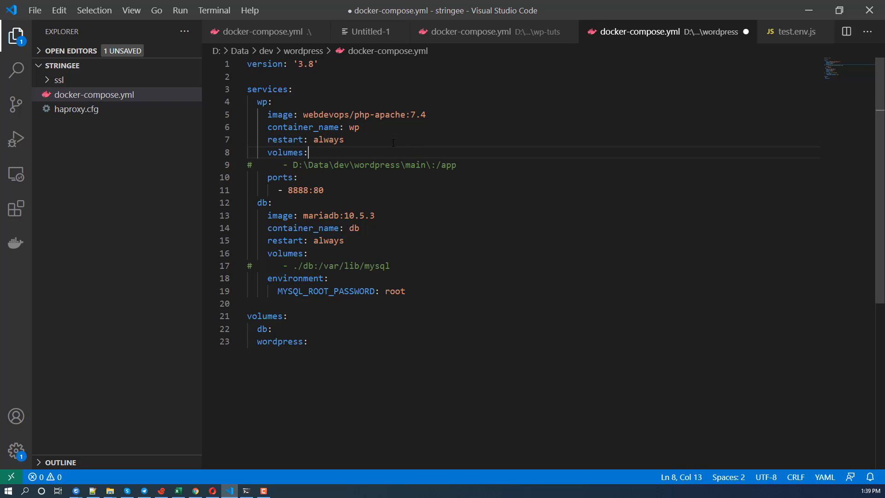
# Mount the named volume under the wp service as '- wordpress:/app'
pyautogui.press('Enter')
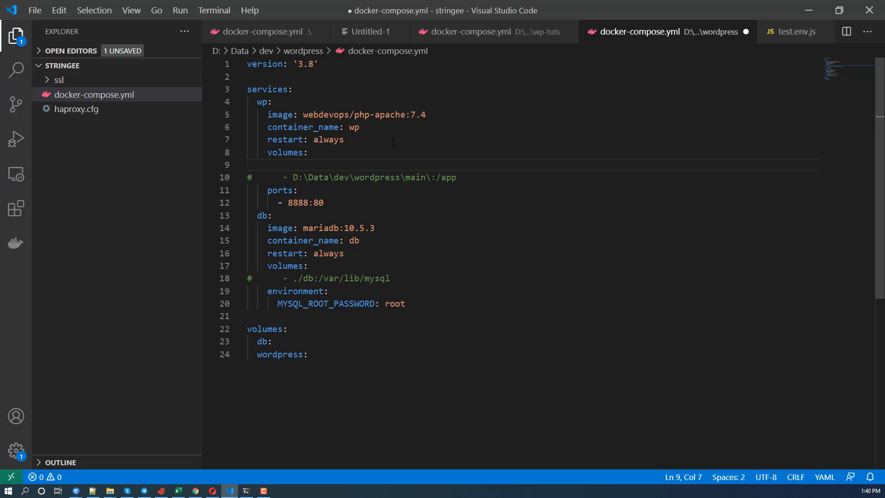
pyautogui.write('-')
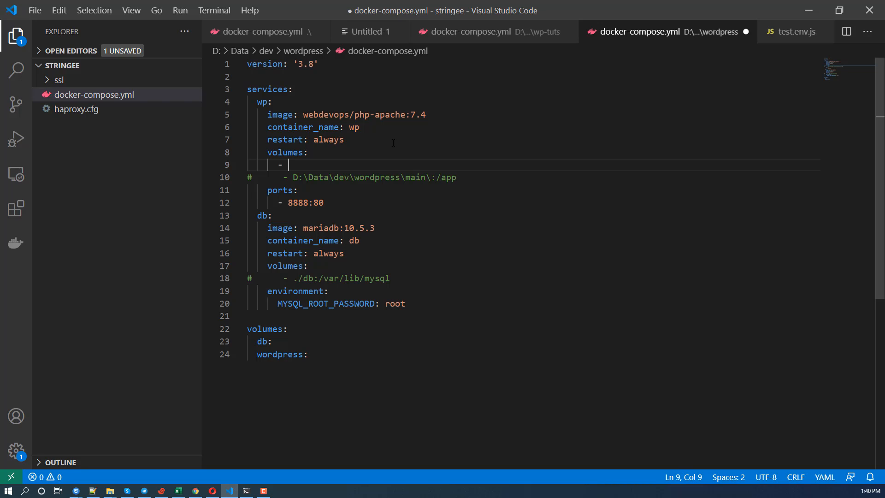
pyautogui.write('wordpress:')
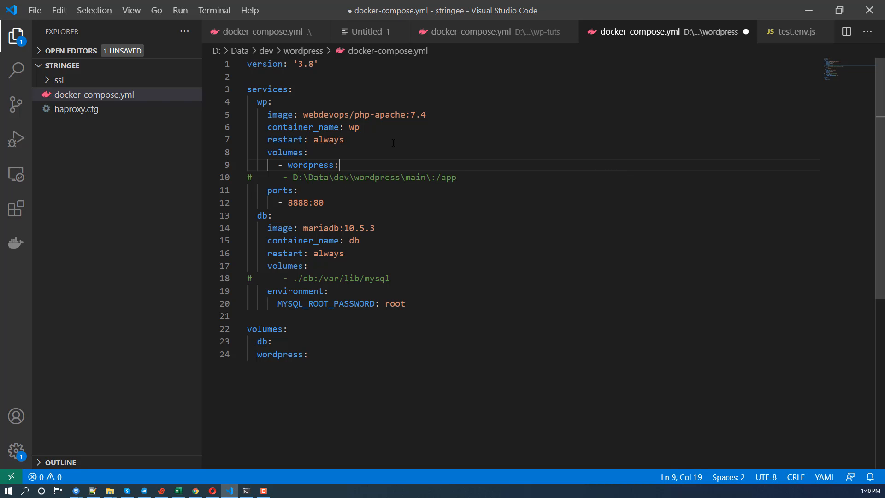
pyautogui.write('/')
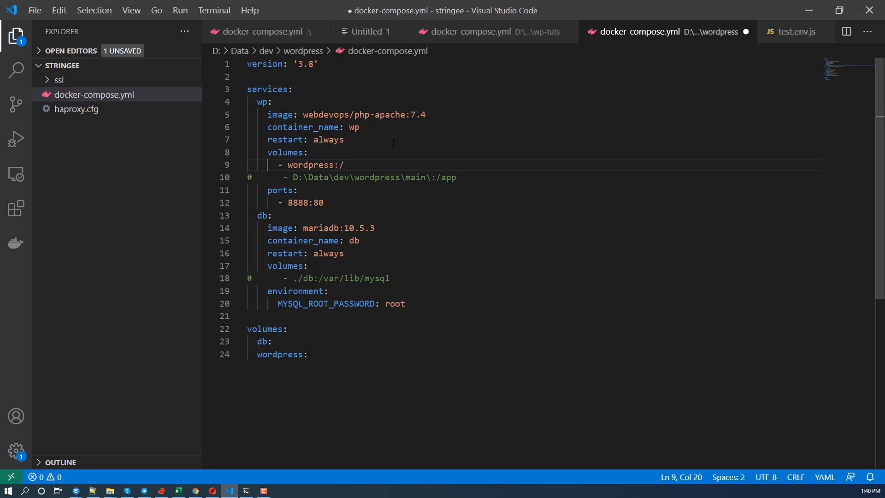
pyautogui.write('app')
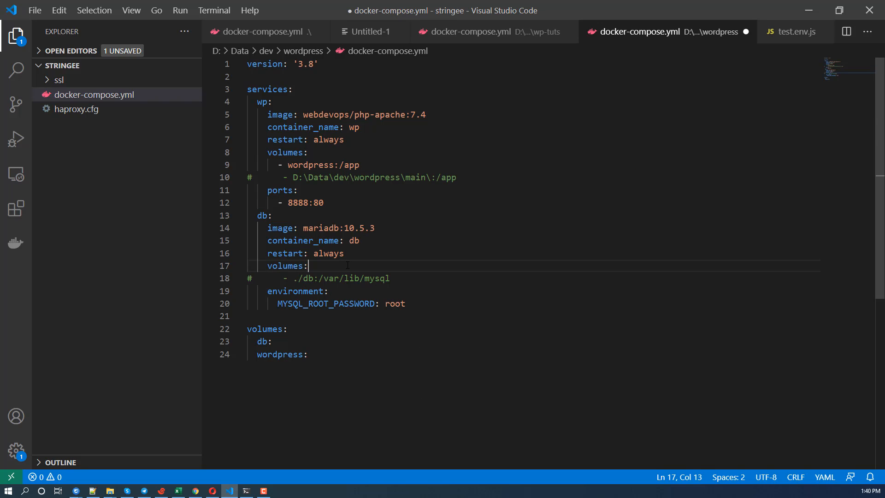
# Mount the db volume as 'db:/var/lib/mysql' under the db service and save the file
pyautogui.write('db')
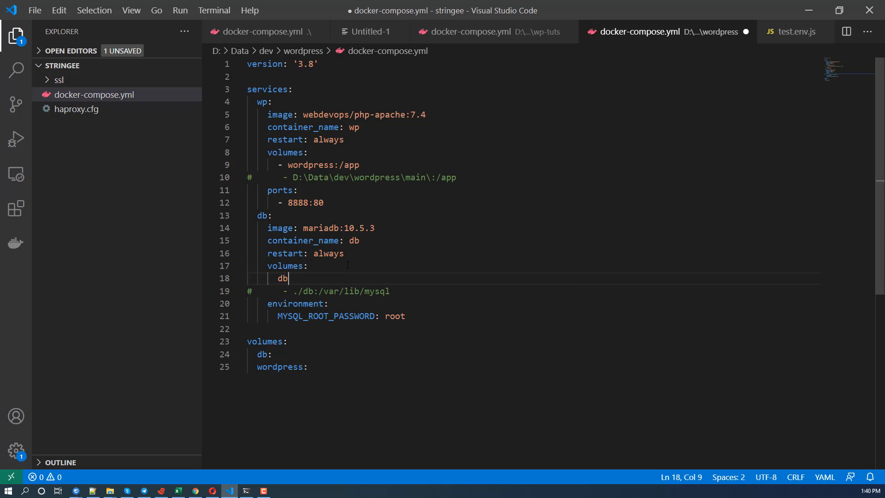
pyautogui.write(':/')
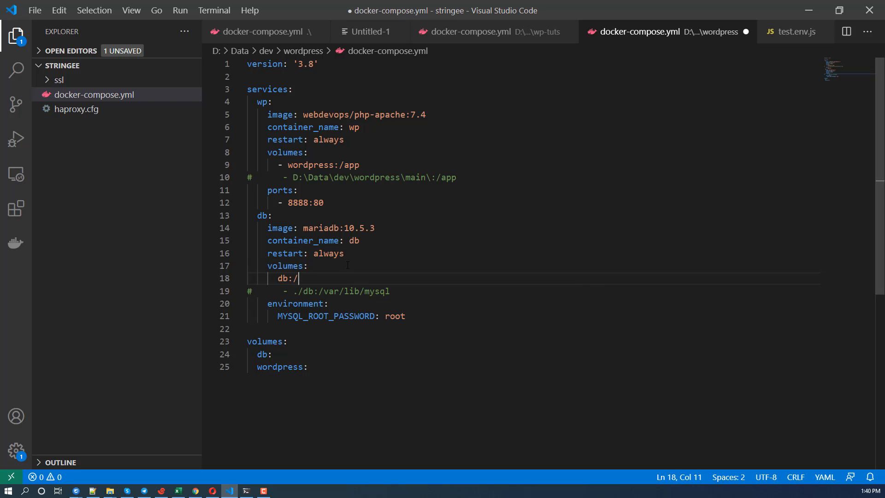
pyautogui.write('var/vlib/mysq')
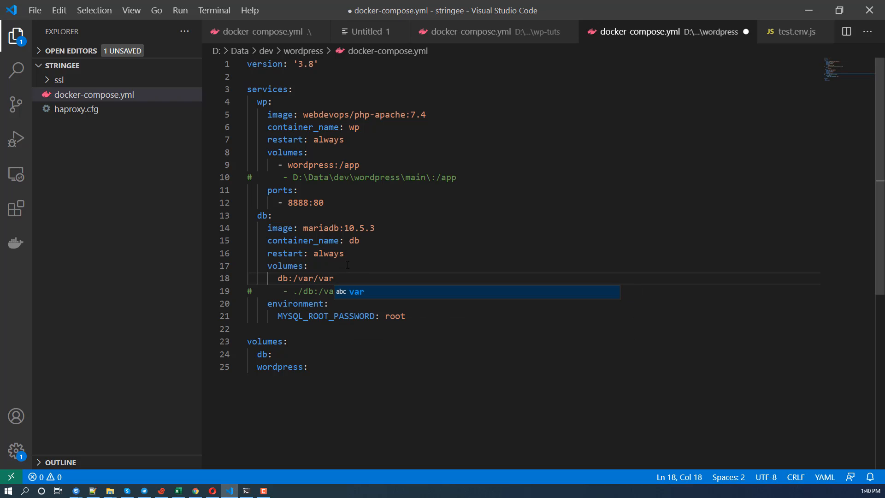
pyautogui.write('/lib/mysql')
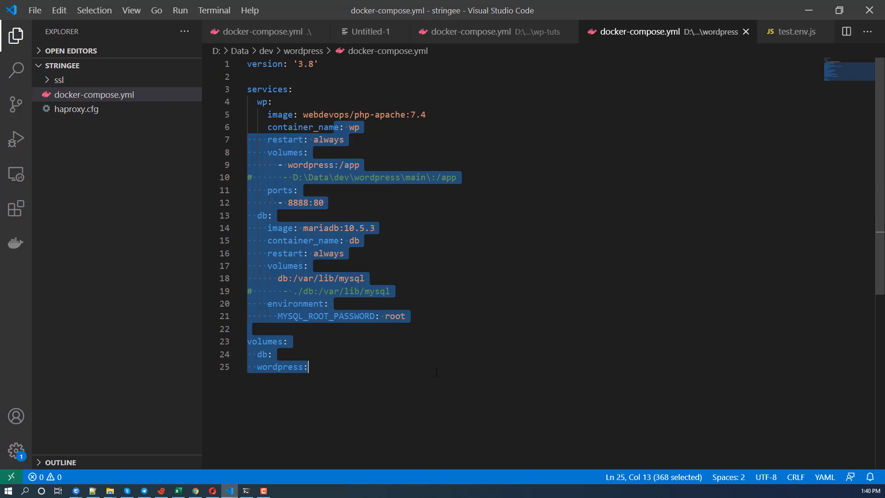
pyautogui.click(271, 214)
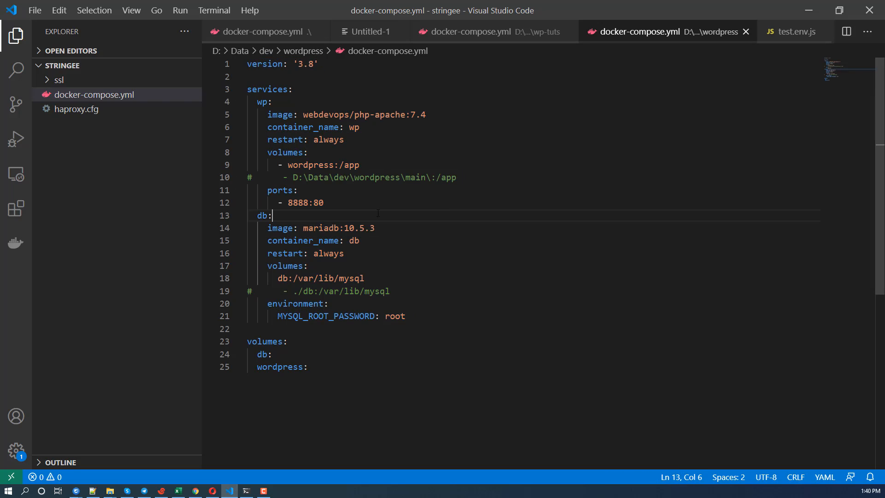
pyautogui.moveTo(293, 89); pyautogui.dragTo(343, 140)
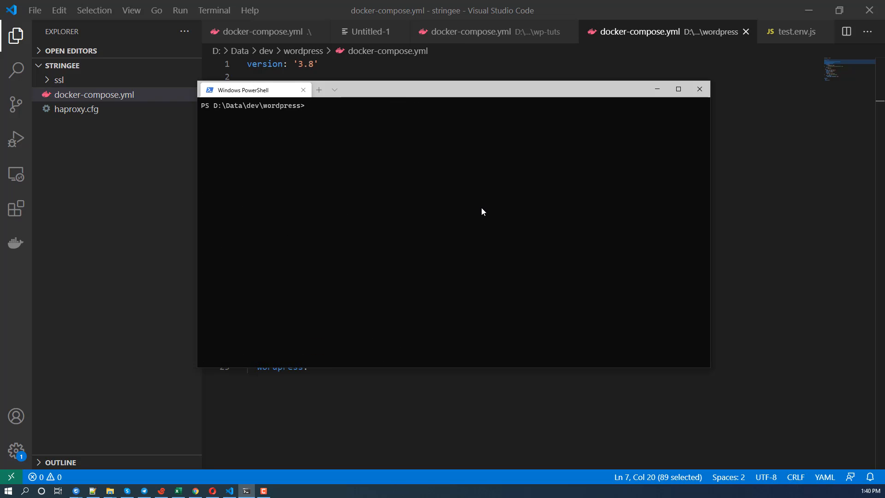
# Run docker-compose up -d, add a dash to the volumes list, and return to fix the errors
pyautogui.write('docker-compose up')
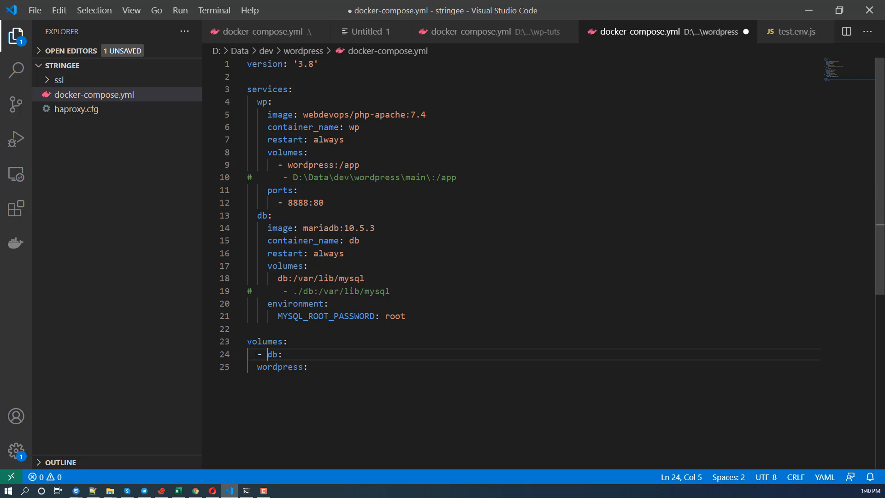
pyautogui.write('-compose up -d')
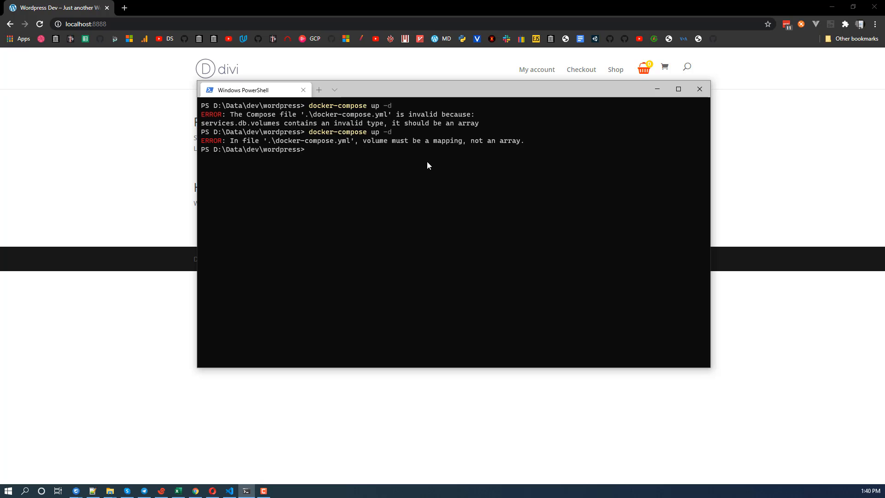
pyautogui.moveTo(210, 464)
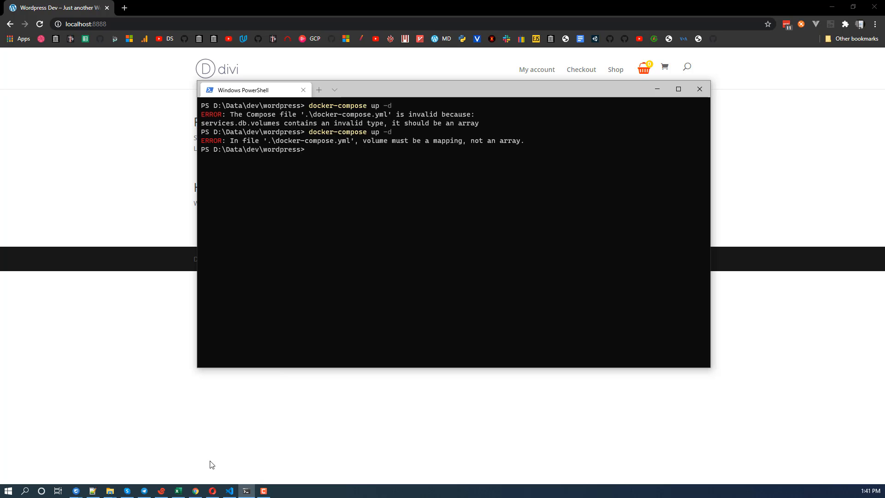
pyautogui.click(229, 490)
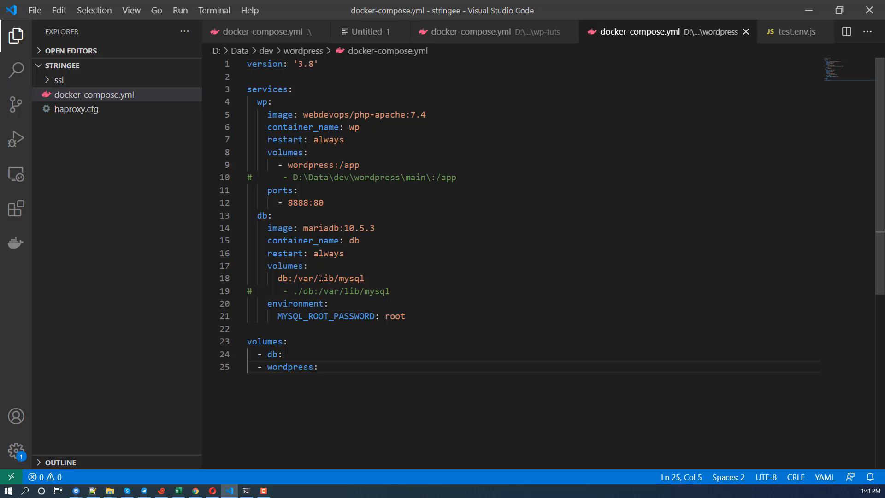
# Revert the dashes so db and wordpress are mapping keys under volumes, and save
pyautogui.press('Backspace')
pyautogui.write('- ')
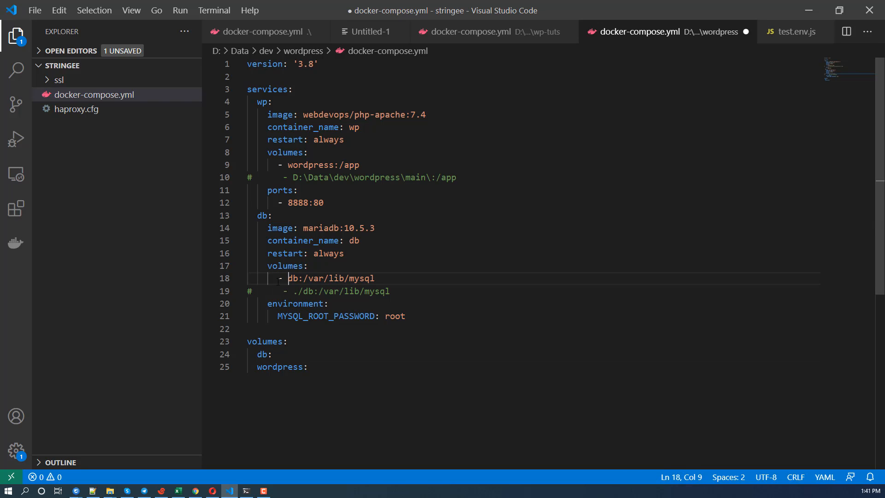
pyautogui.press('ctrl+s')
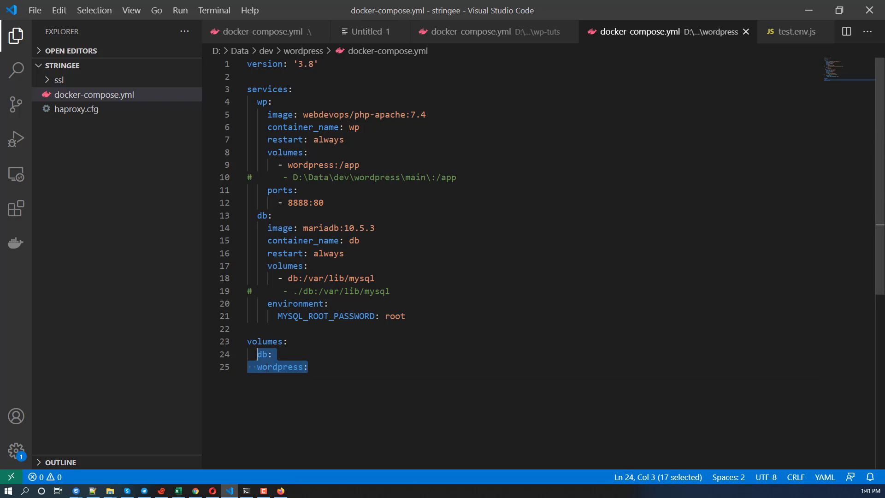
pyautogui.doubleClick(280, 367)
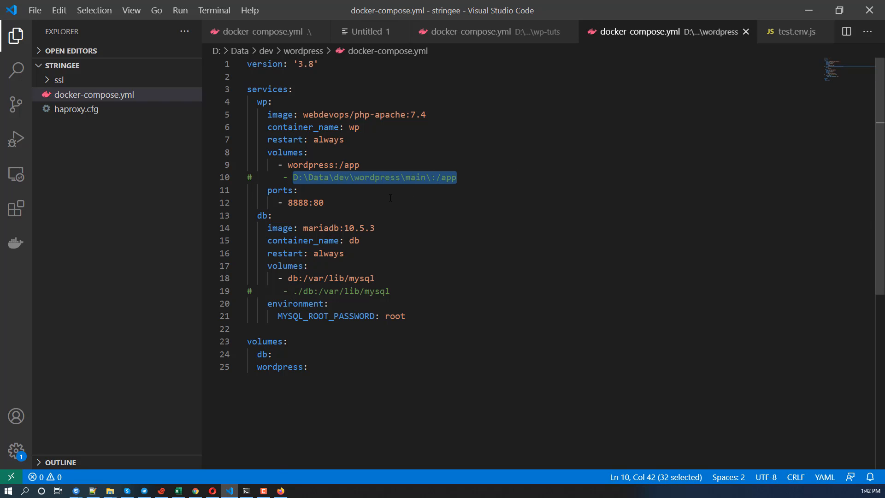
# Review the commented-out local app and database folder mounts
pyautogui.click(437, 178)
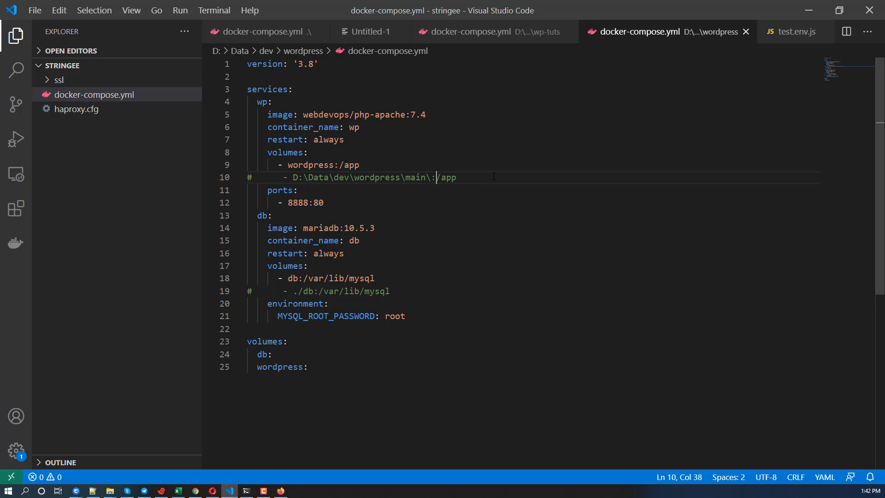
pyautogui.tripleClick(319, 291)
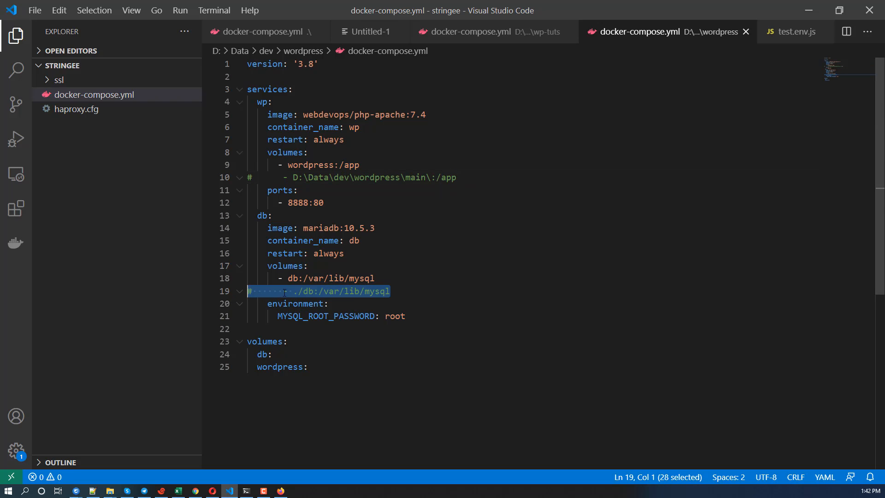
pyautogui.click(390, 290)
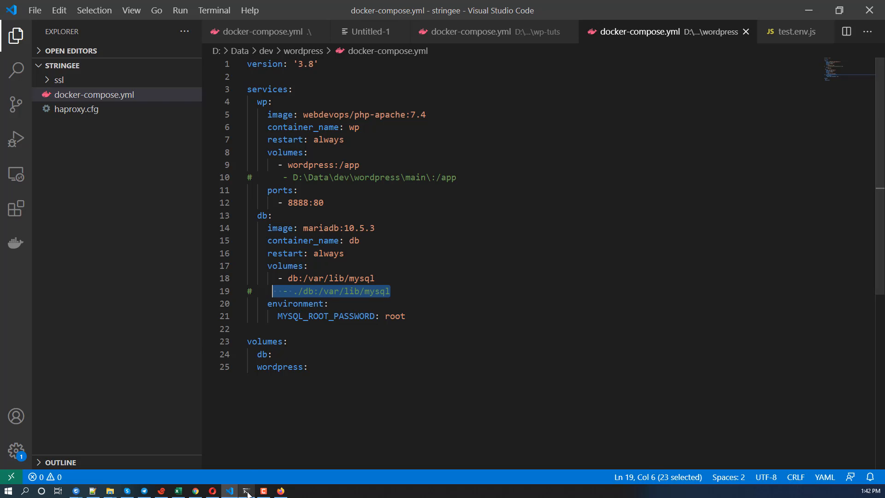
# Place the PowerShell window beside the editor and run docker ps after the compose output
pyautogui.click(245, 490)
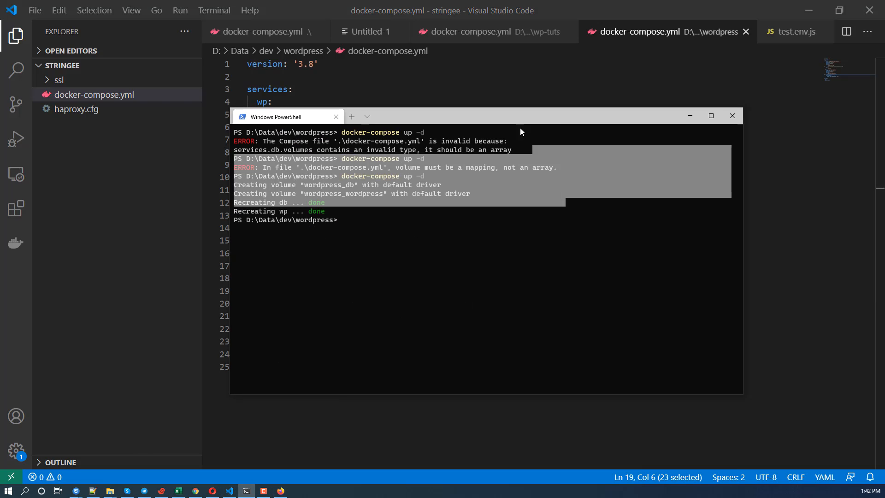
pyautogui.moveTo(288, 116); pyautogui.dragTo(498, 270)
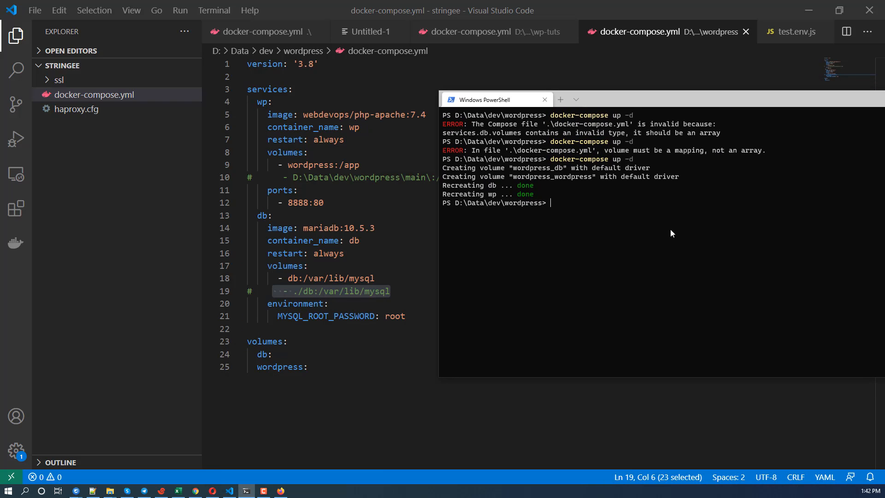
pyautogui.write('docker ps')
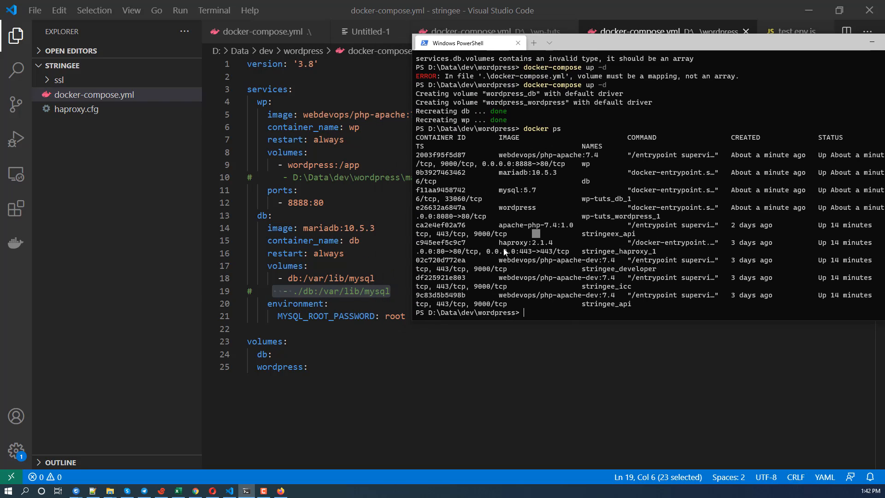
# Change into D:\Data\dev\wordpress\main, list it, and go back up one folder
pyautogui.write('cd')
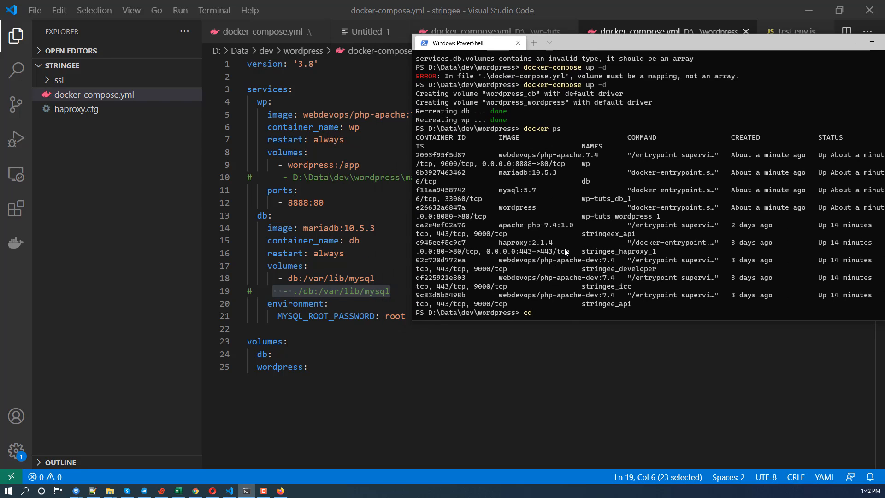
pyautogui.write('D:\\')
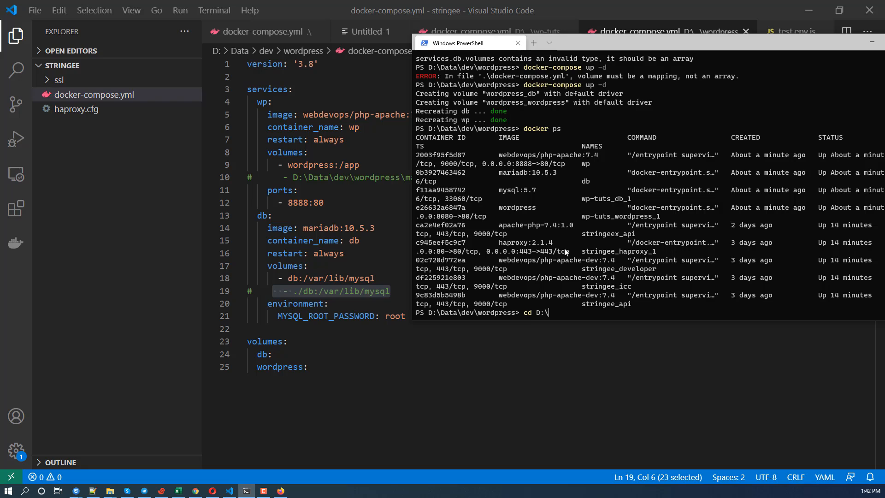
pyautogui.write('Data')
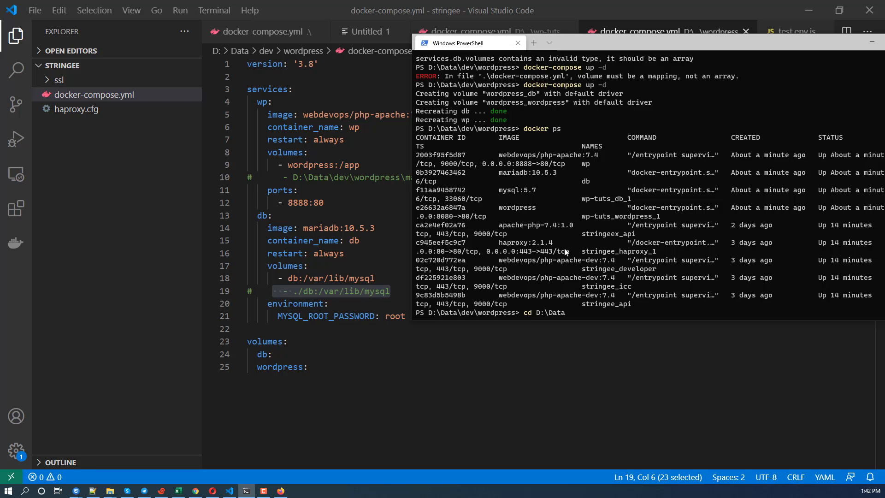
pyautogui.write('\\dev')
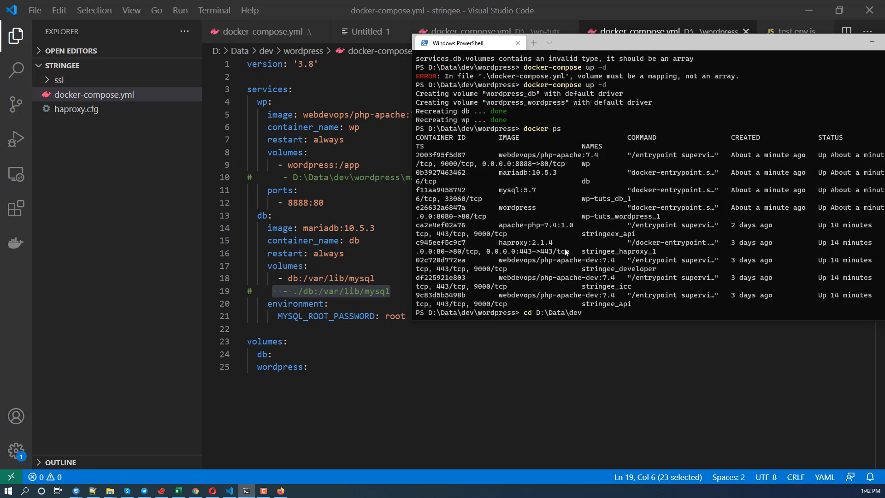
pyautogui.write('\\wordpress')
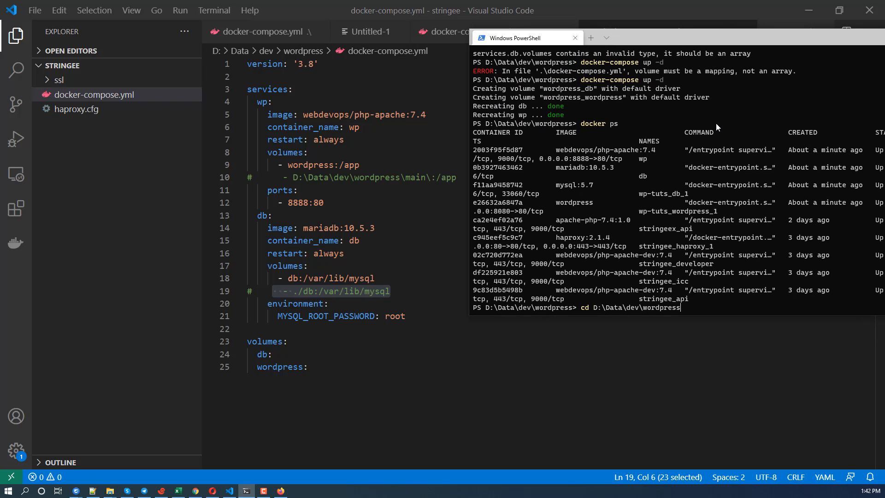
pyautogui.write('\\main')
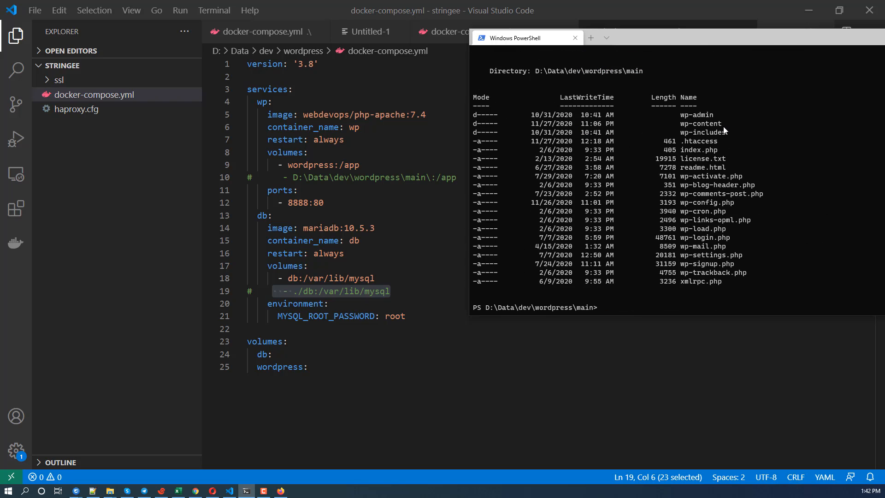
pyautogui.write('cd ..')
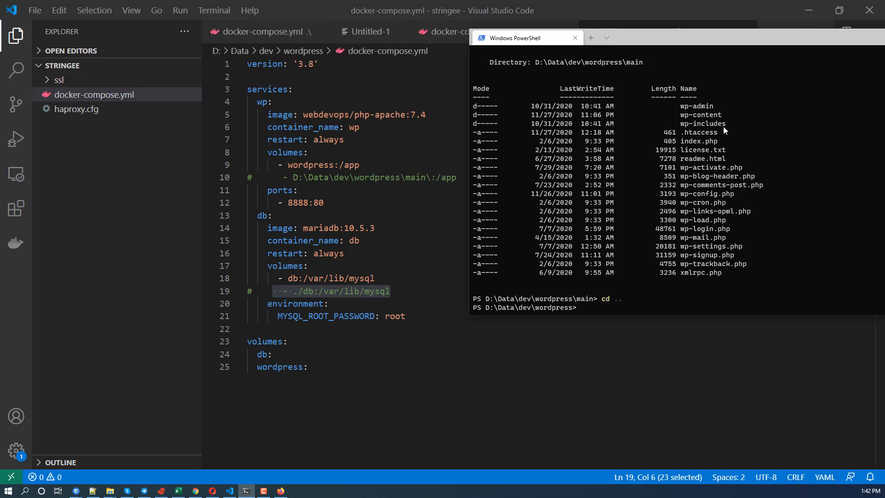
# Type the docker cp main wp:/tmp/ command to copy main into the wp container
pyautogui.write('docker cp')
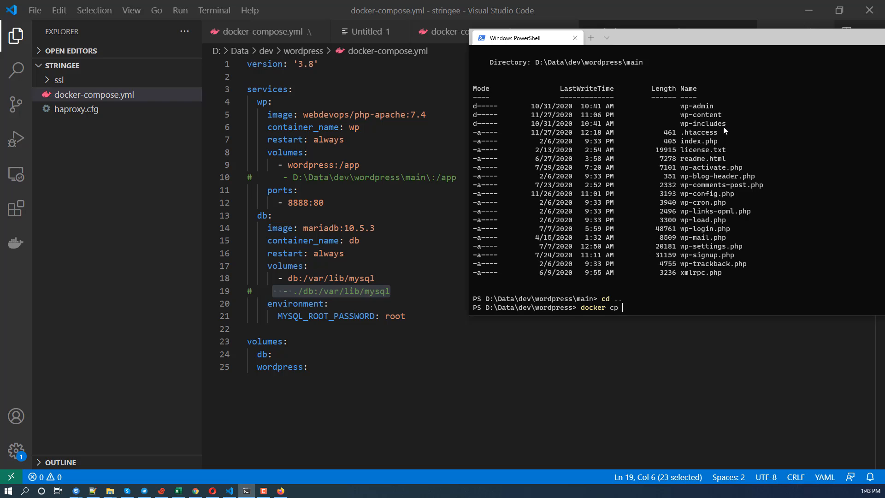
pyautogui.write('ma')
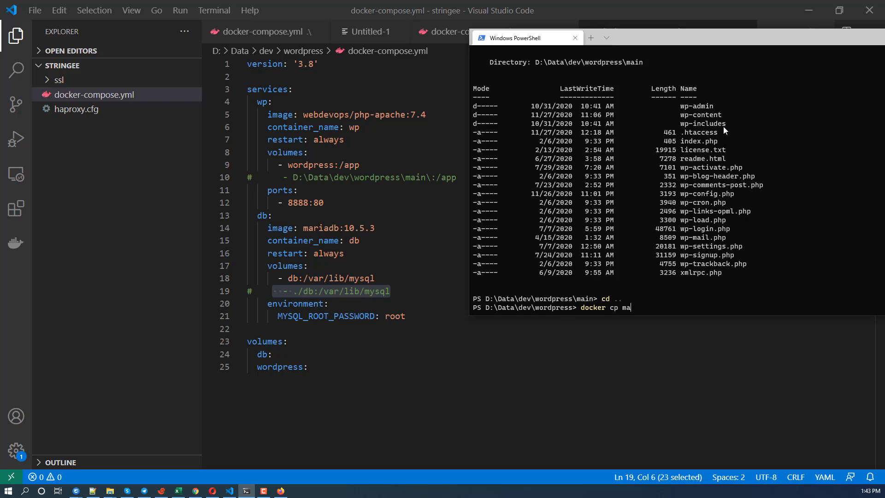
pyautogui.write('in')
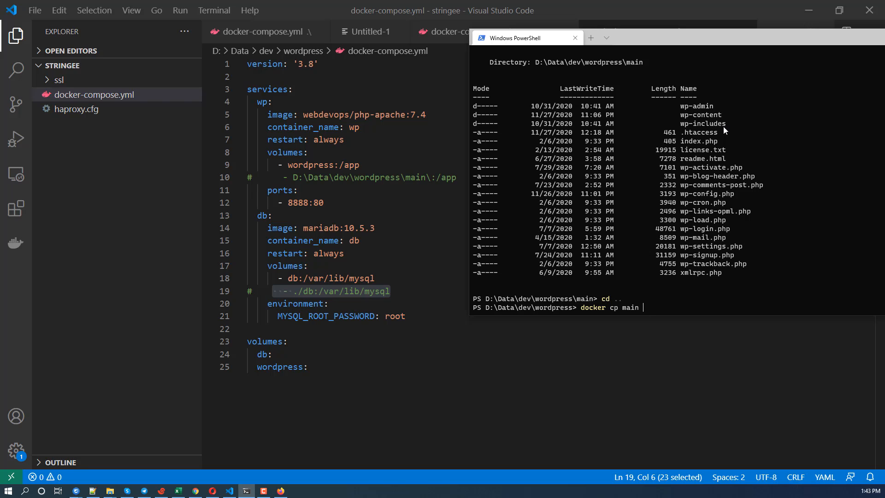
pyautogui.write('wp:')
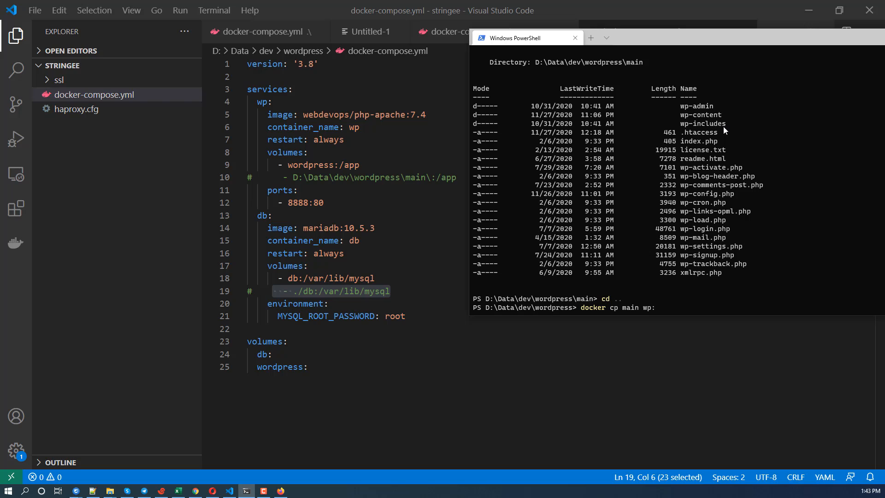
pyautogui.write('/tml')
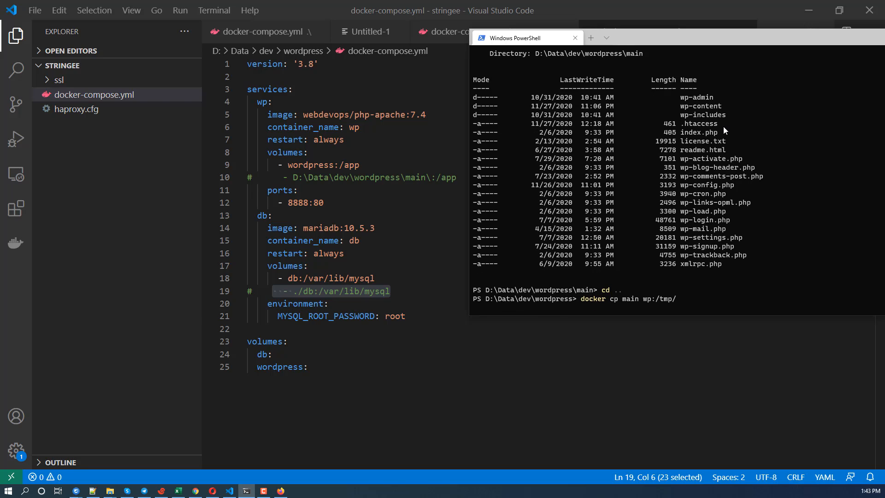
# Run docker cp main wp:/tmp/ and wait for it to finish
pyautogui.press('enter')
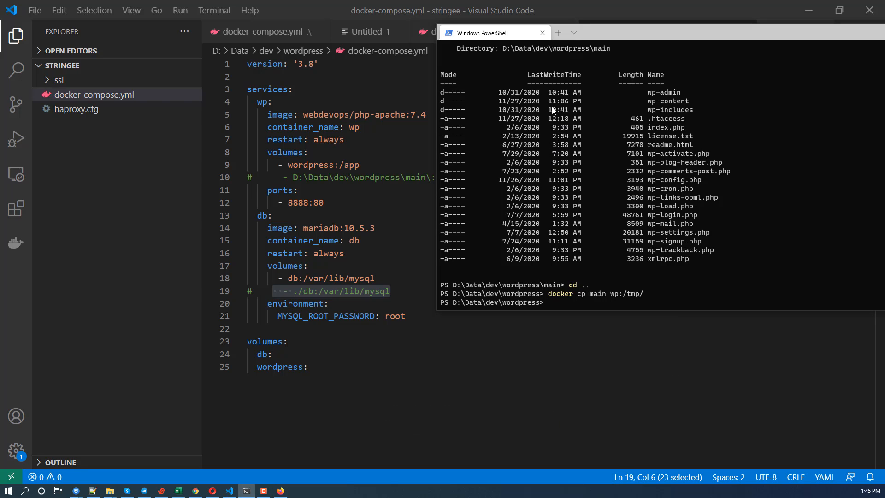
pyautogui.moveTo(620, 288)
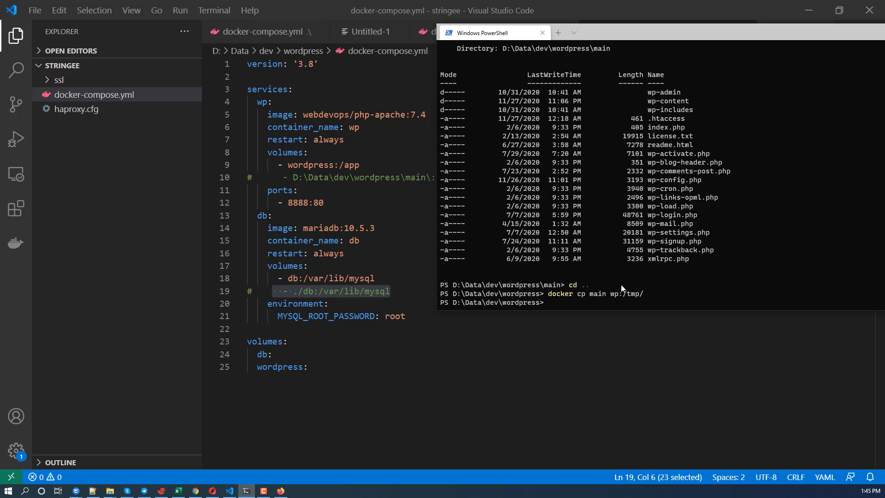
pyautogui.moveTo(604, 295)
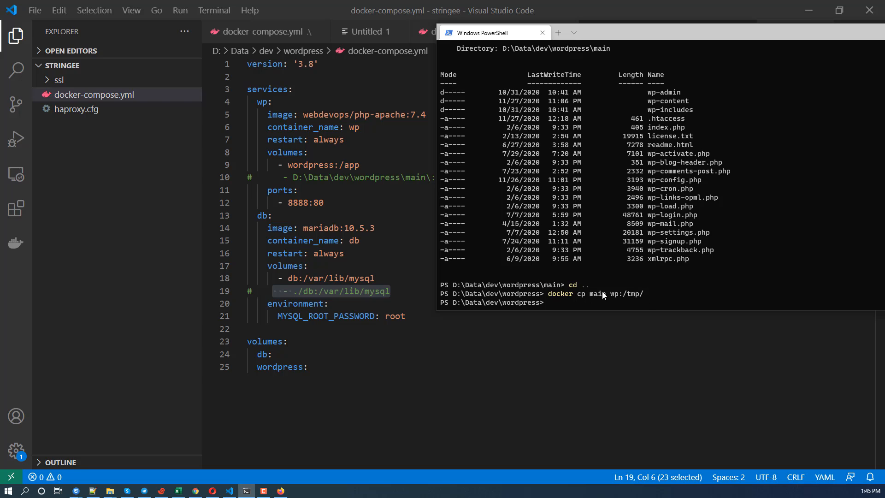
# Run docker cp db db:/tmp to copy the local db folder into the db container
pyautogui.write('dock')
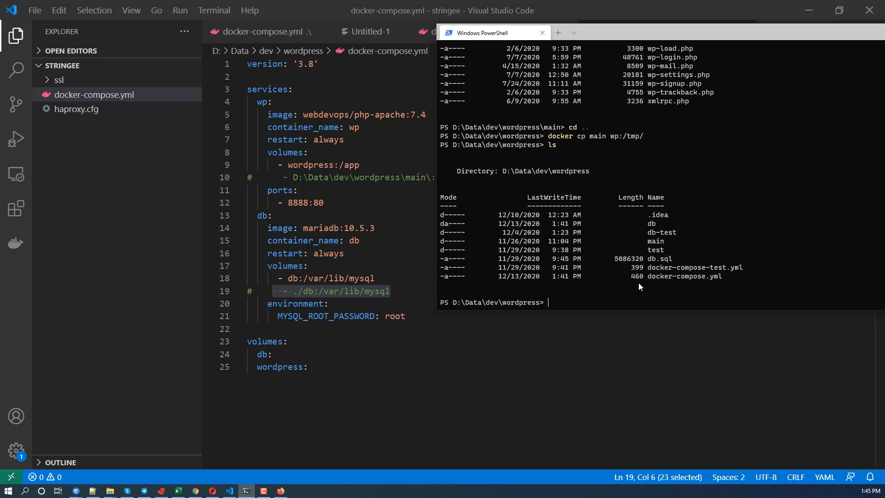
pyautogui.moveTo(658, 225)
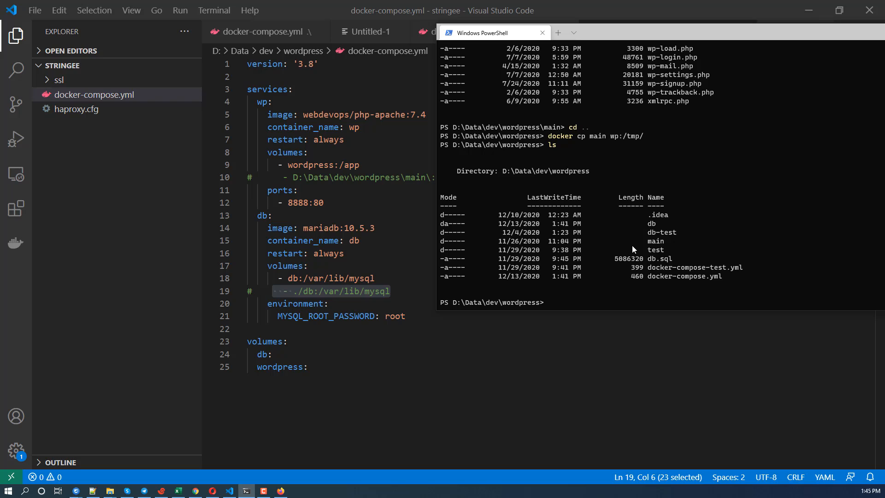
pyautogui.write('docker cp')
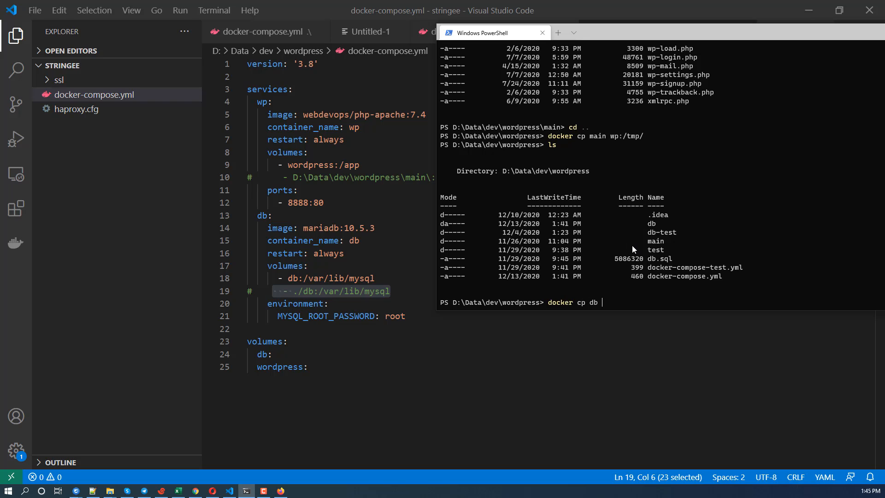
pyautogui.write('db:/tmp')
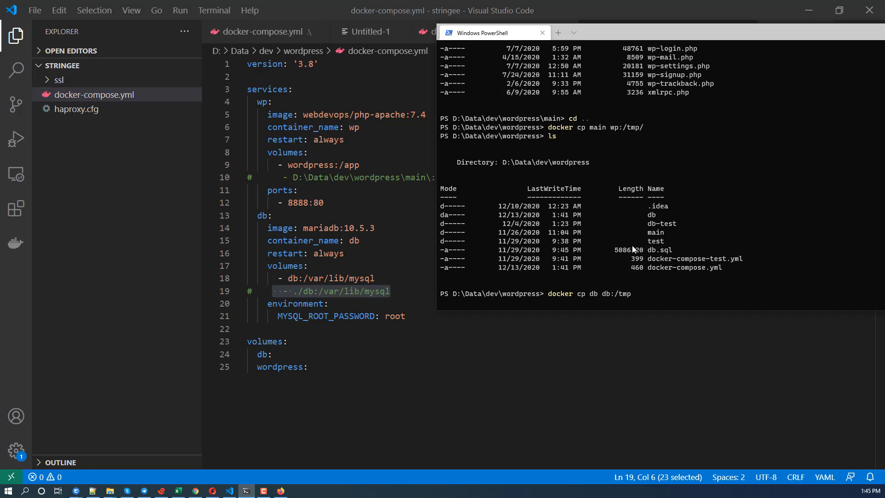
pyautogui.press('Enter')
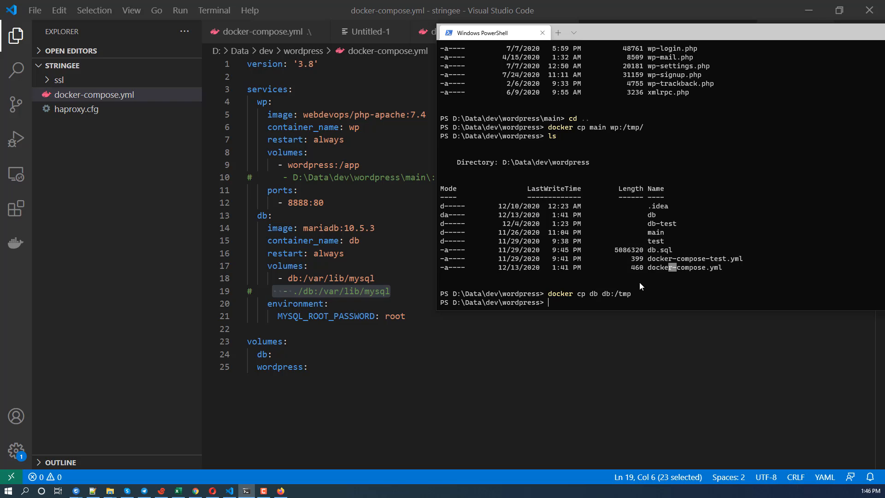
# Open a bash shell in the wp container with docker exec -it wp
pyautogui.write('docker')
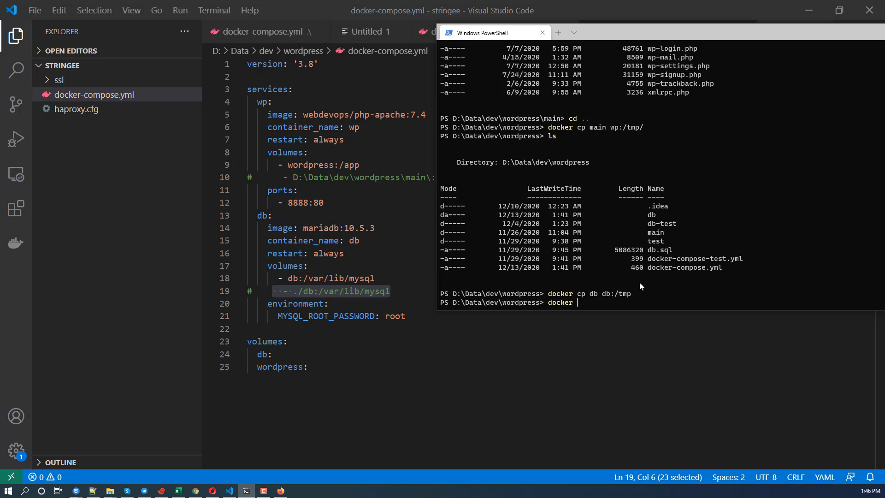
pyautogui.write('exec -it')
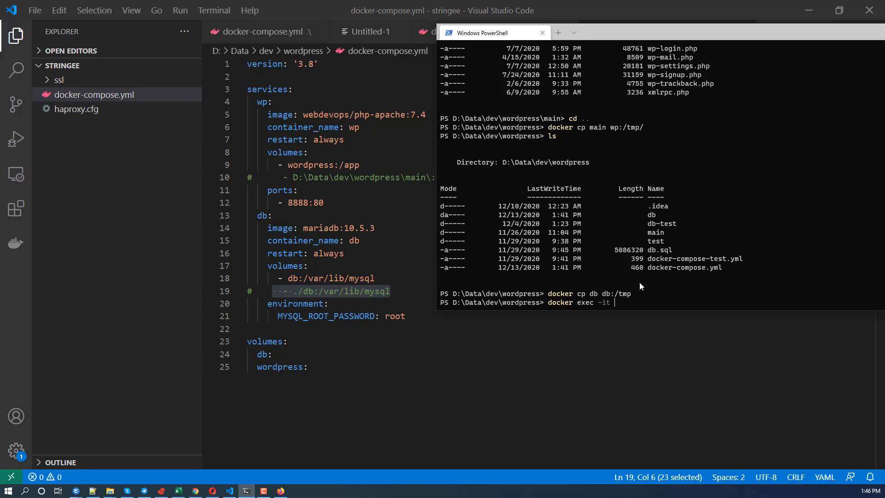
pyautogui.write('wp bash')
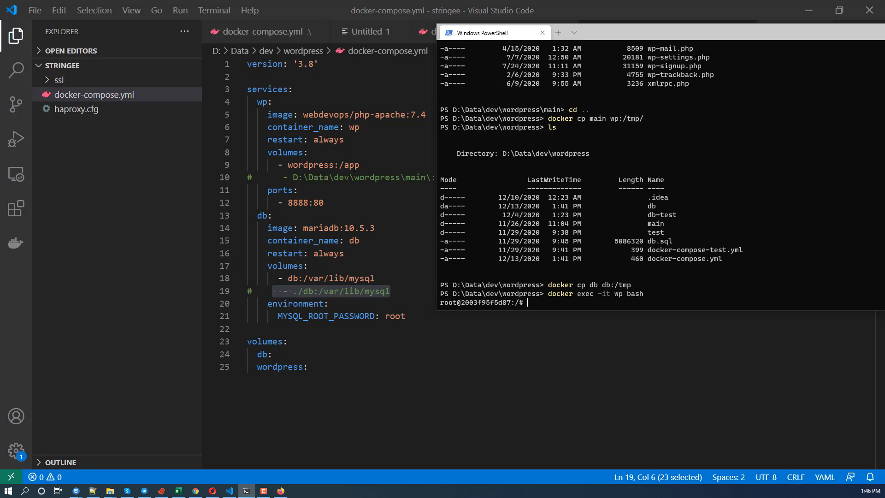
pyautogui.moveTo(431, 257)
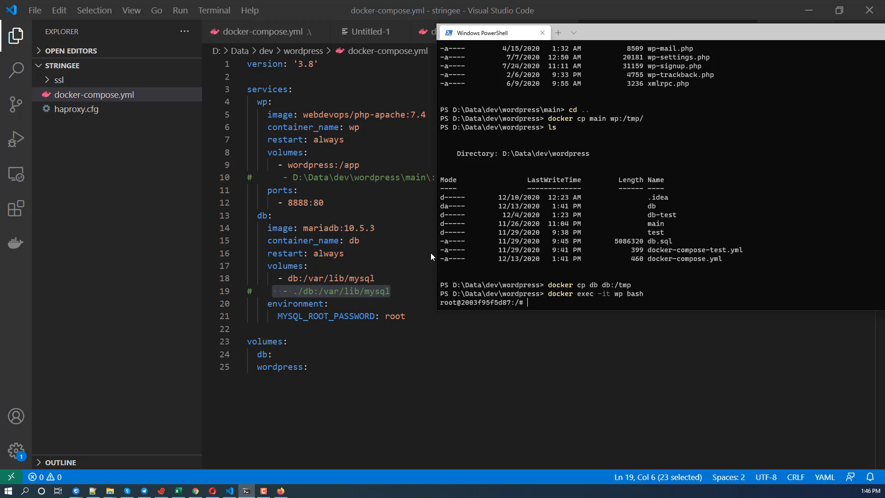
pyautogui.moveTo(515, 223)
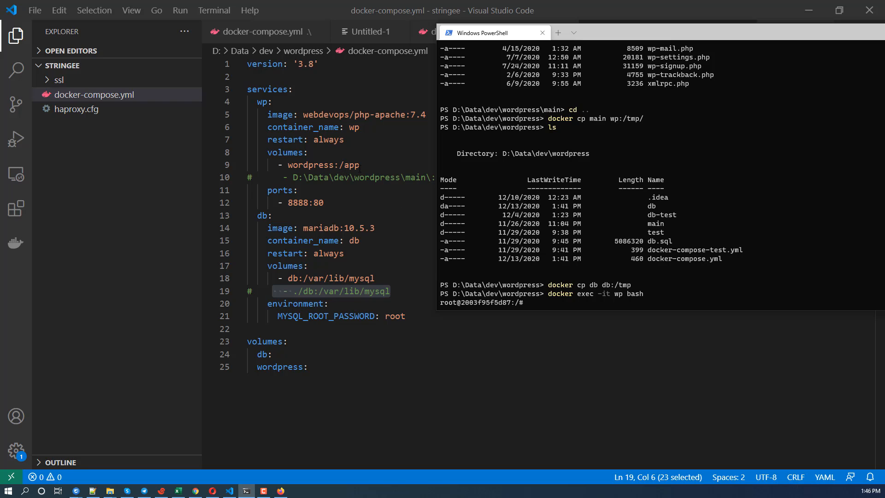
pyautogui.moveTo(529, 189)
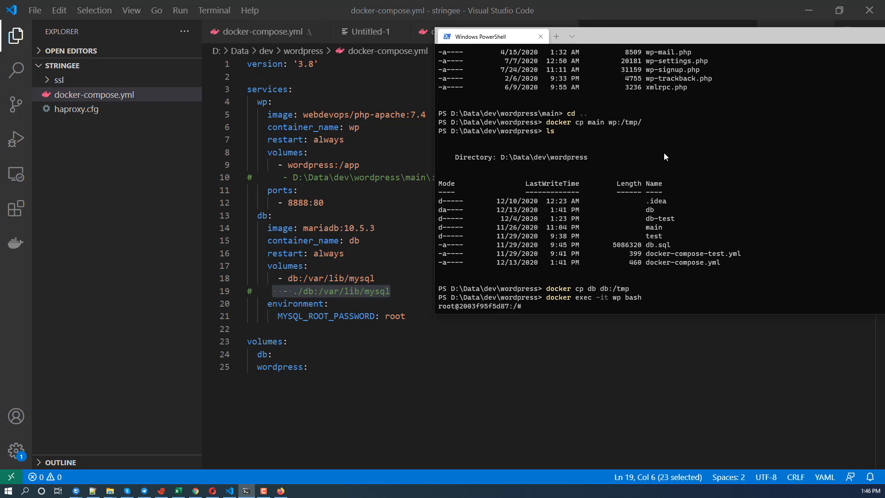
# Run mv /tmp/main/* /app/ inside the wp container
pyautogui.write('mv /')
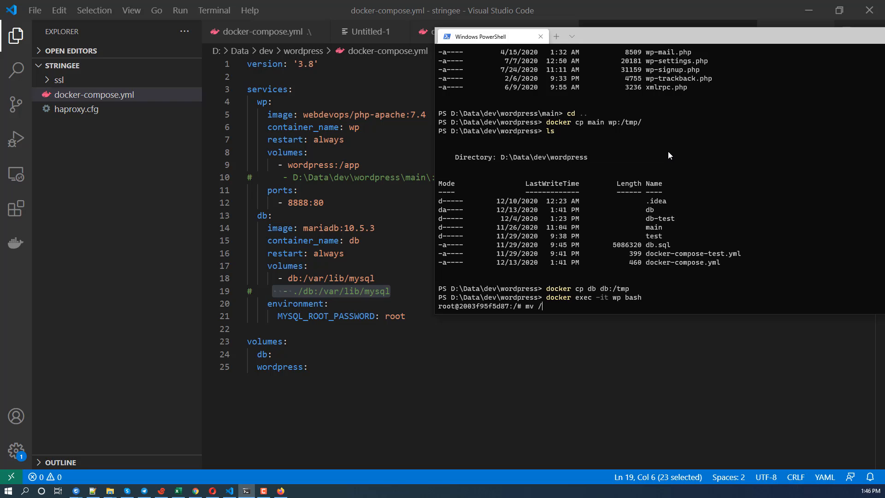
pyautogui.write('tmp/main/')
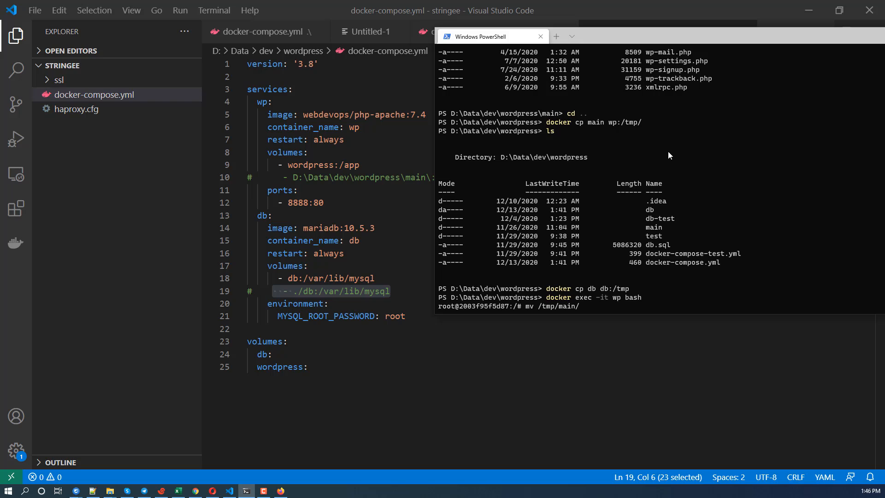
pyautogui.write('app')
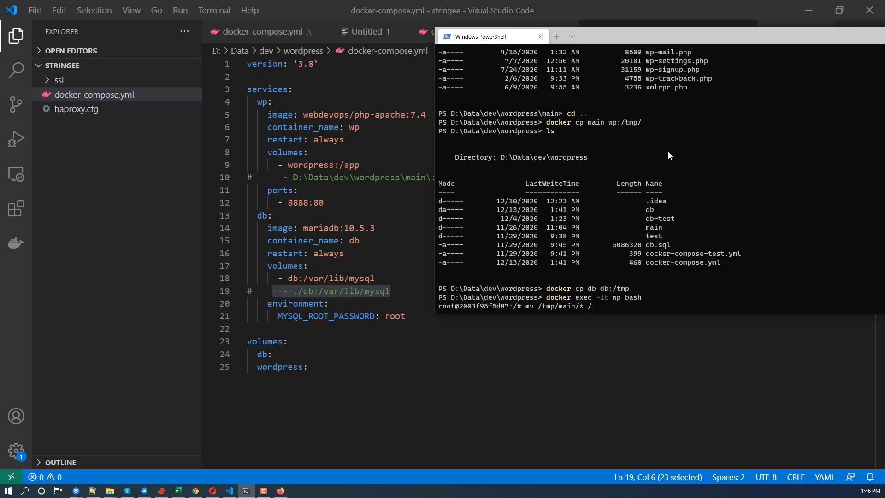
pyautogui.write('app/')
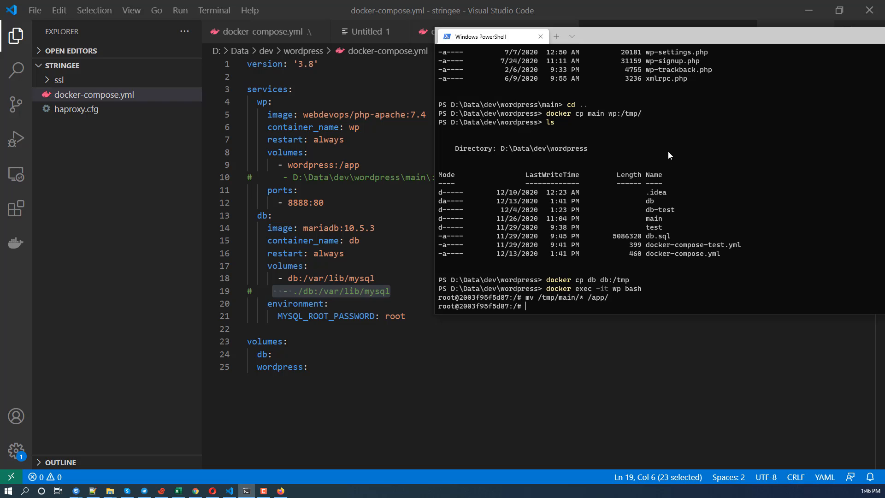
# Leave the wp container and start a bash shell inside the db container
pyautogui.write('exit')
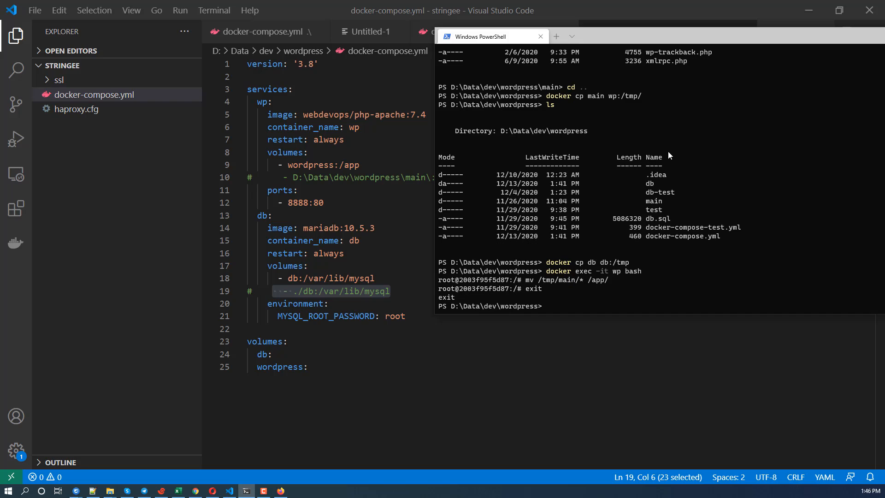
pyautogui.write('docker')
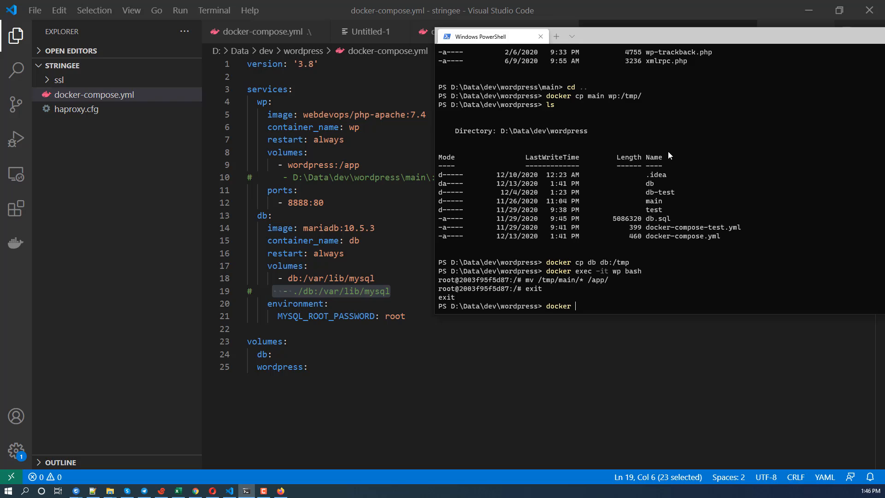
pyautogui.write('exec -i')
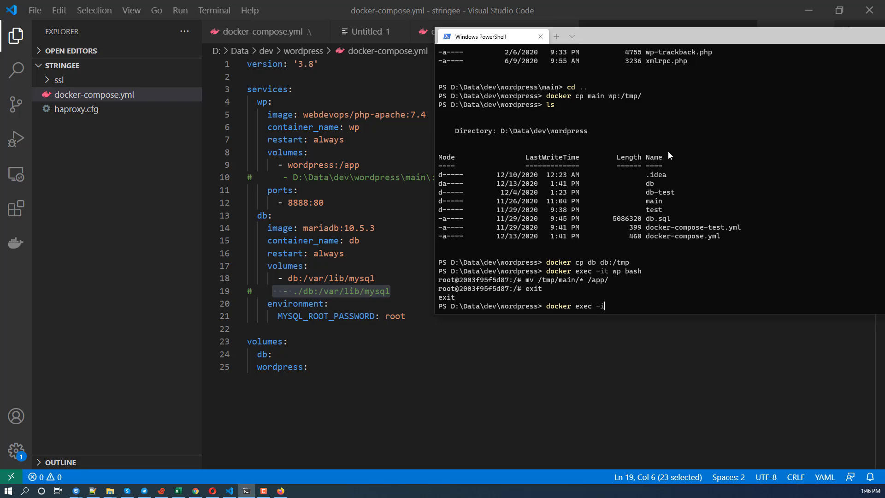
pyautogui.write('t db bash')
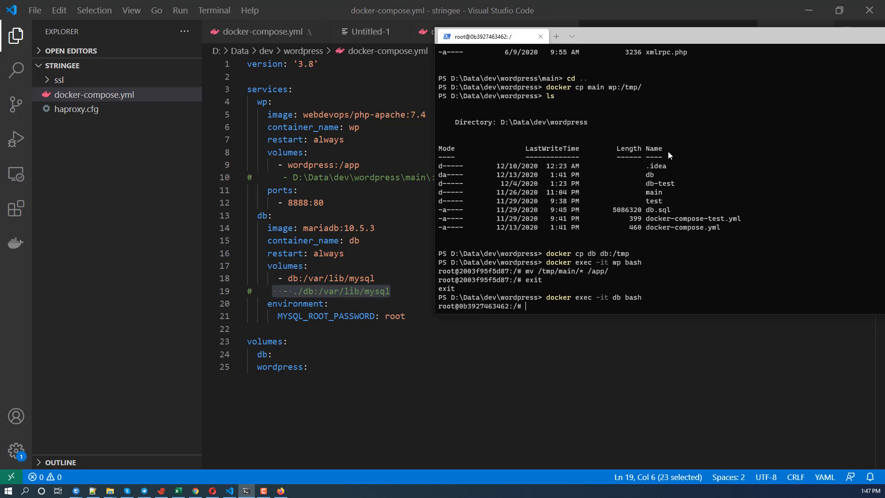
pyautogui.moveTo(602, 224)
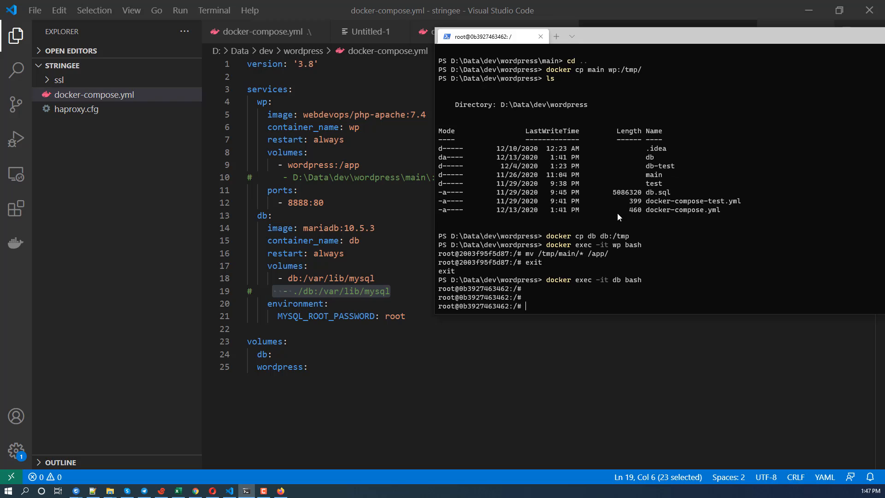
# List /tmp/db and move its files into /var/lib/mysql; mysql and performance_schema fail as non-empty
pyautogui.write('ls /tmp/db/')
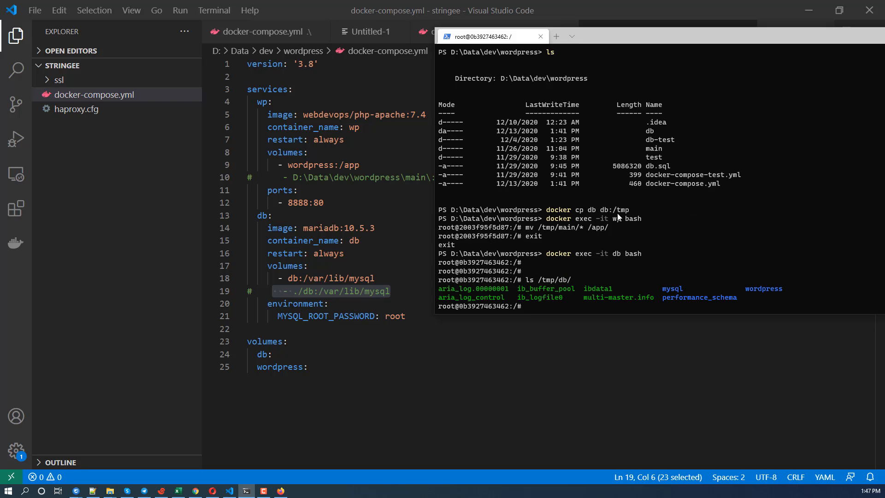
pyautogui.write('mv /t')
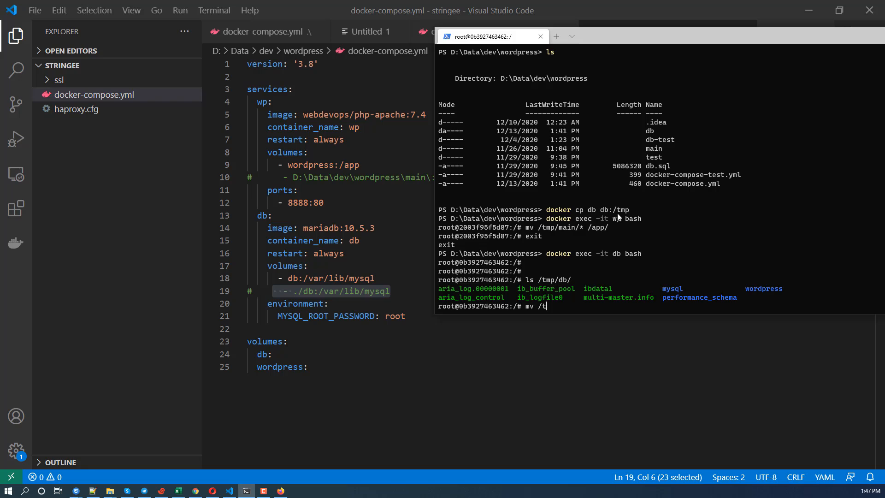
pyautogui.write('mp/db/* /var/')
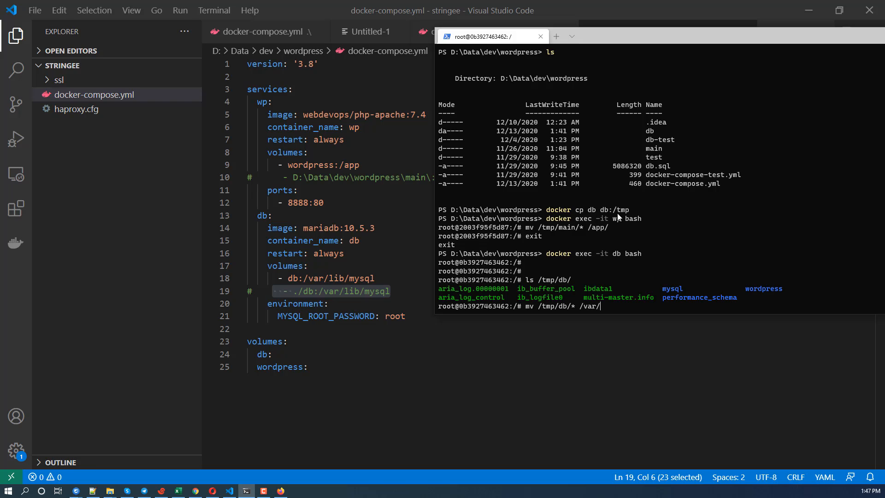
pyautogui.write('lib/mysql/')
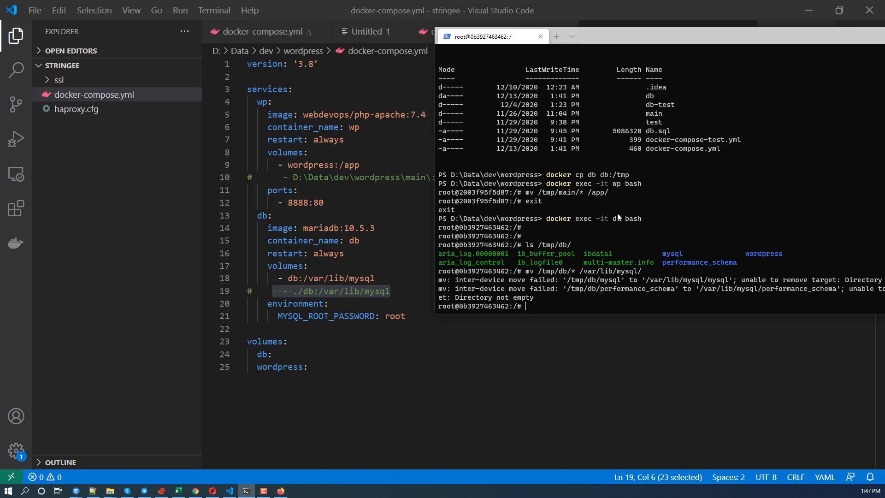
# Clear /var/lib/mysql with rm -rf and list the folder to check its contents
pyautogui.write('mv /tmp/db/* /var/lib/mysql/^C')
pyautogui.write('mr -')
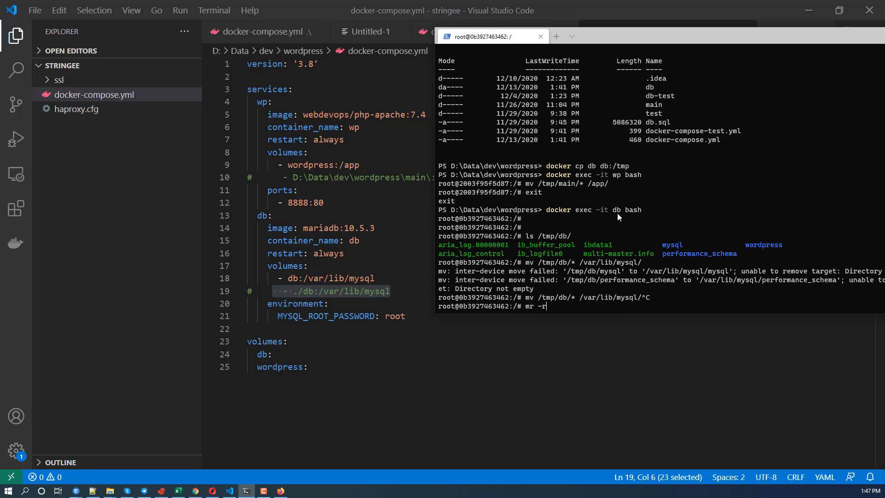
pyautogui.write('rm')
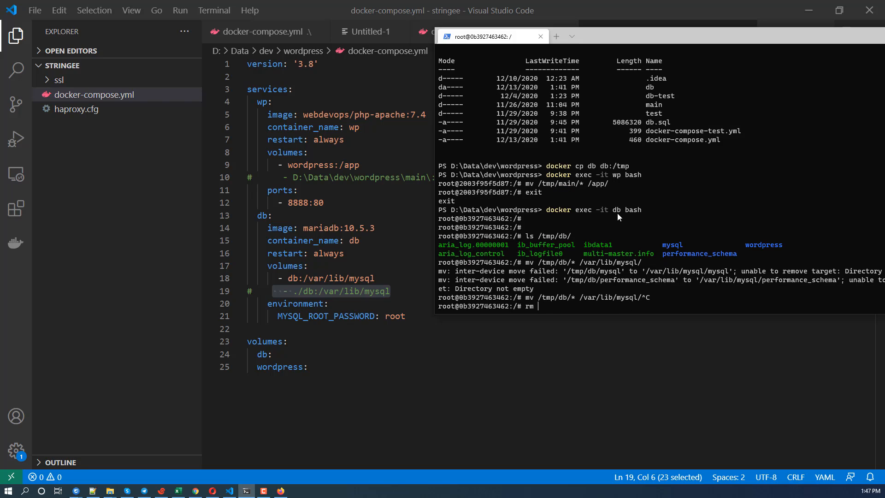
pyautogui.write('-rf /var/lib/mysql/*')
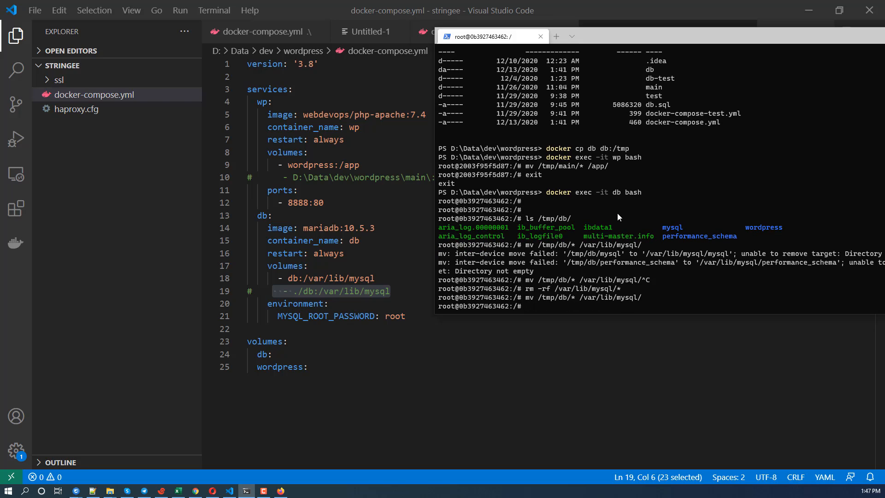
pyautogui.write('ls /var/lib/mysql/')
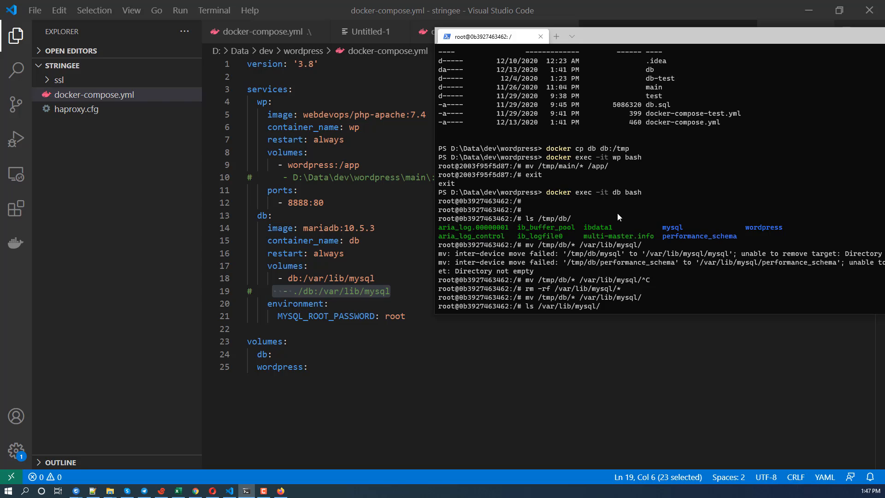
pyautogui.press('Enter')
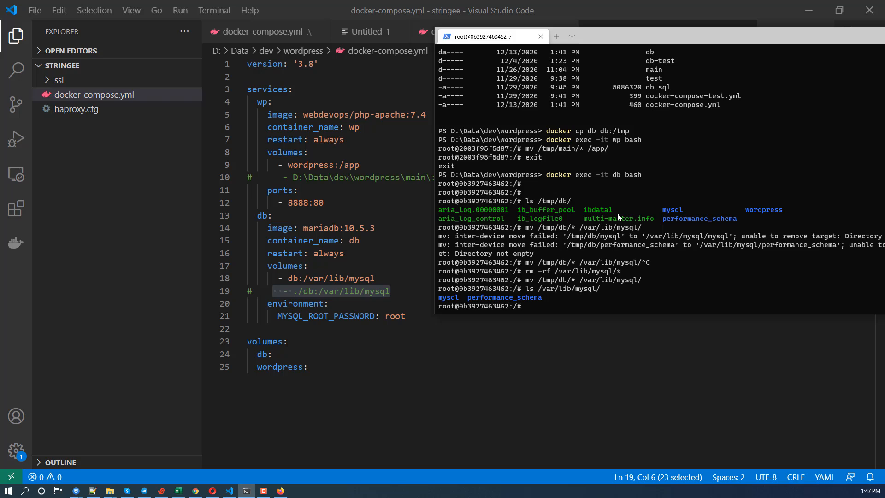
# Exit, recopy the db folder into the container with docker cp and re-enter it
pyautogui.write('mv /tmp/db/* /var/lib/mysql/')
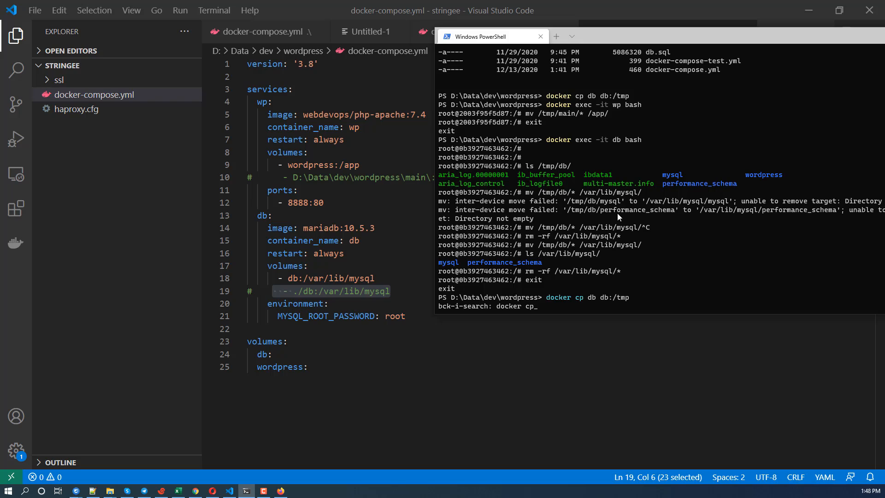
pyautogui.press('Enter')
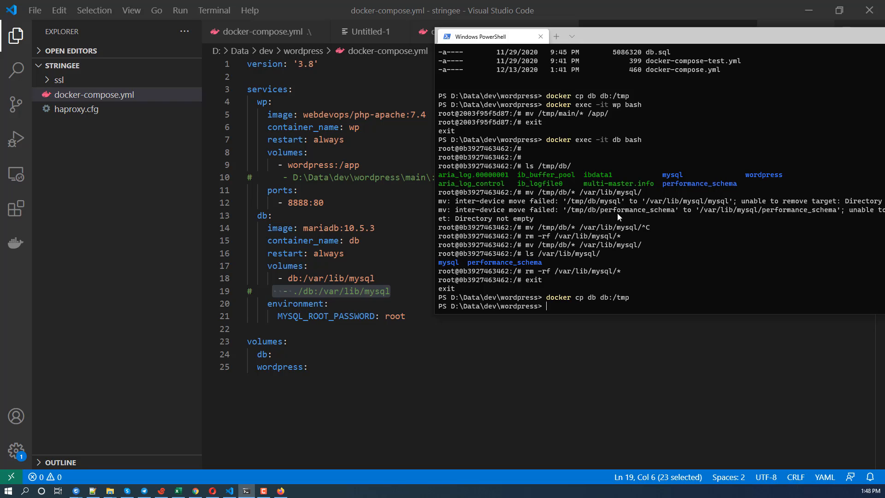
pyautogui.write('cker exec -it db bash')
pyautogui.write('ls /tmp/')
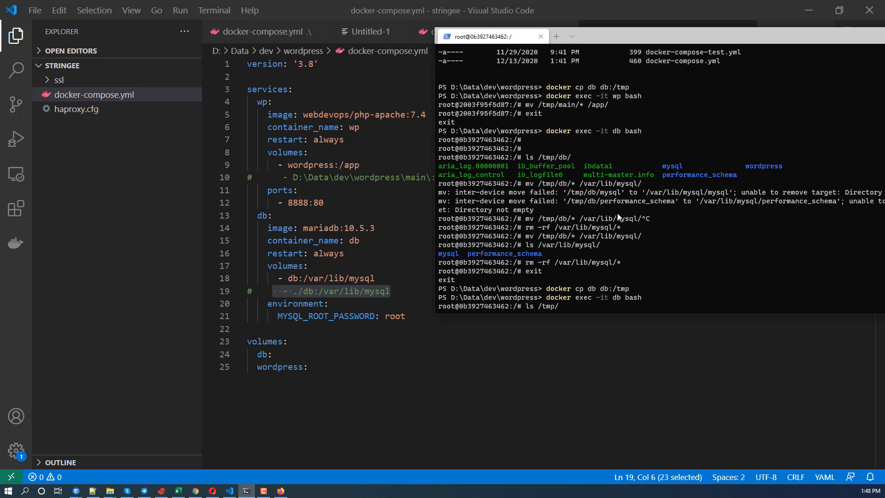
pyautogui.write('db/')
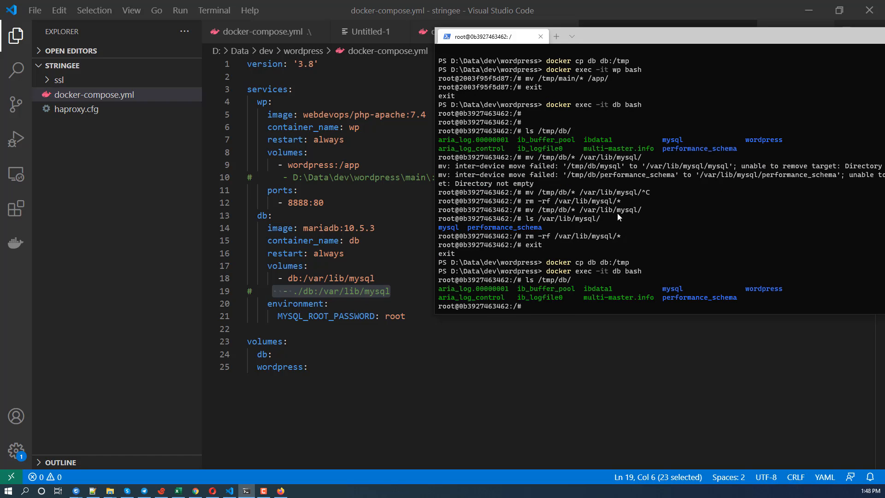
# Move /tmp/db/* into the emptied /var/lib/mysql without errors and return to the host prompt
pyautogui.write('mv')
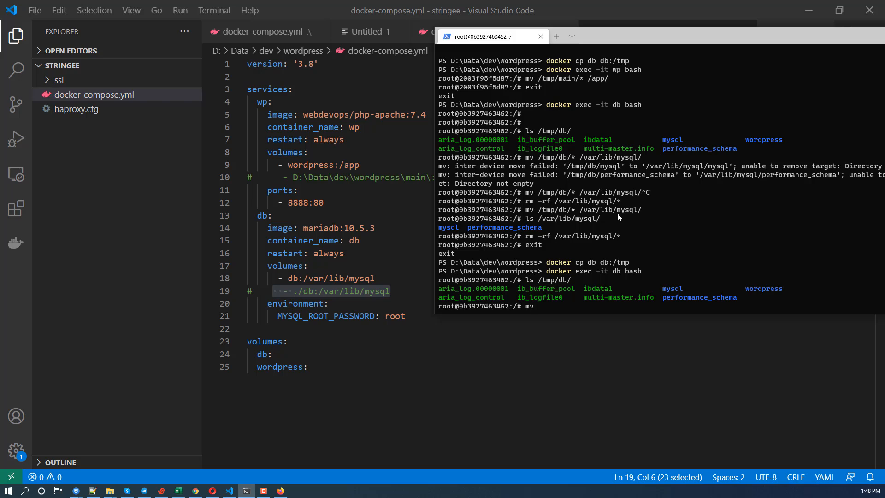
pyautogui.write('ls')
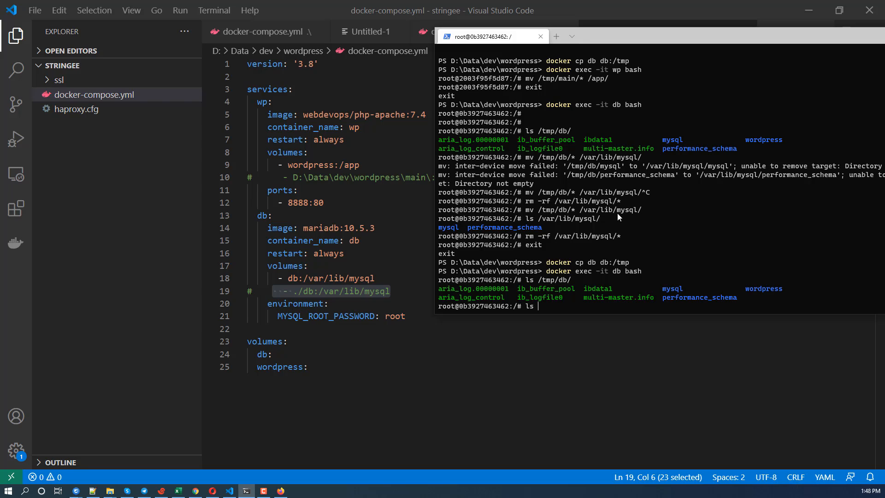
pyautogui.write('/var/lib/mysql/')
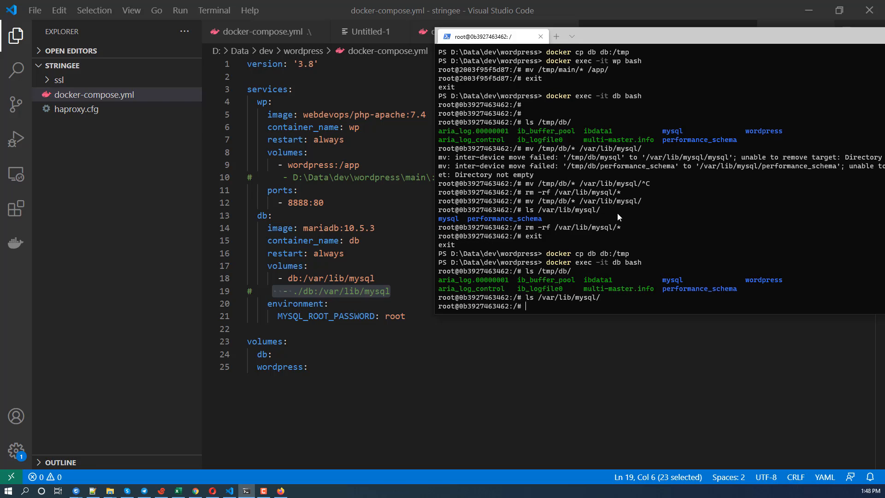
pyautogui.press('ctrl+r')
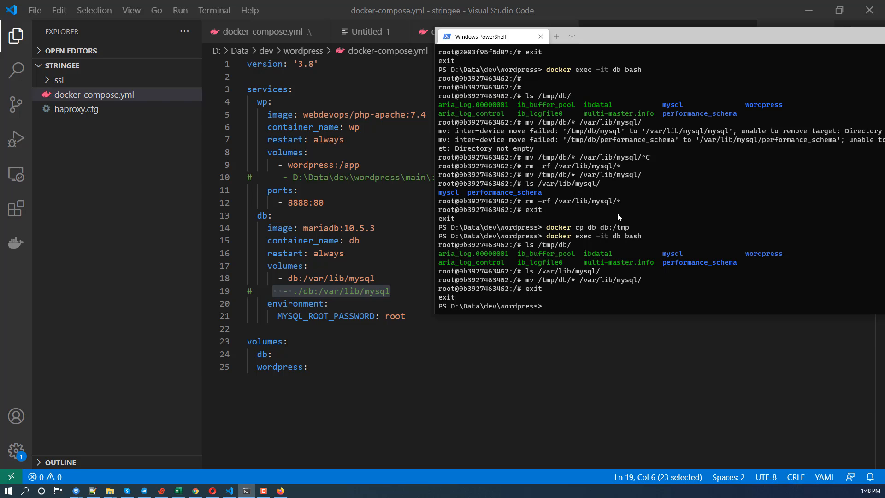
# Take the stack down with docker-compose down, then bring it back up with docker-compose up -d
pyautogui.write('docke')
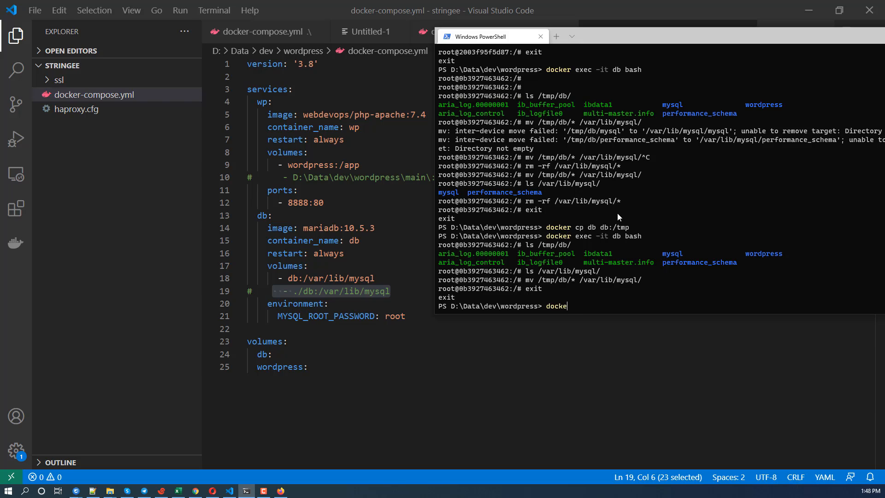
pyautogui.write('-')
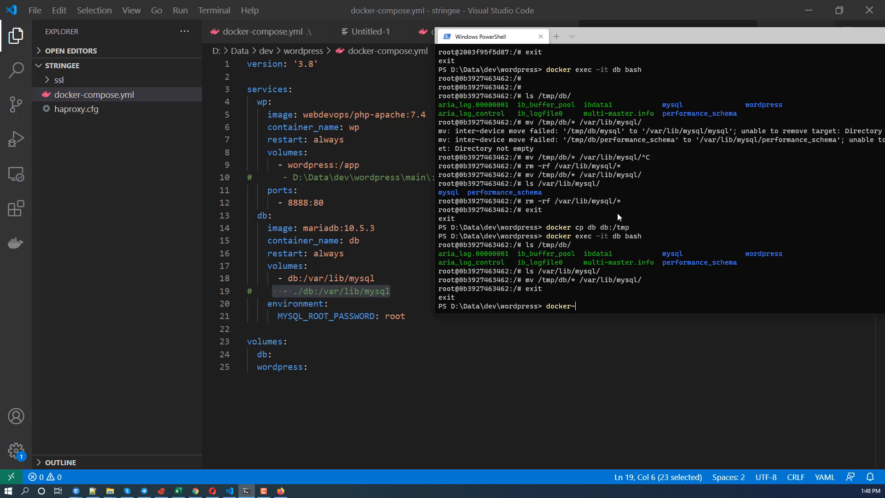
pyautogui.write('compose up -')
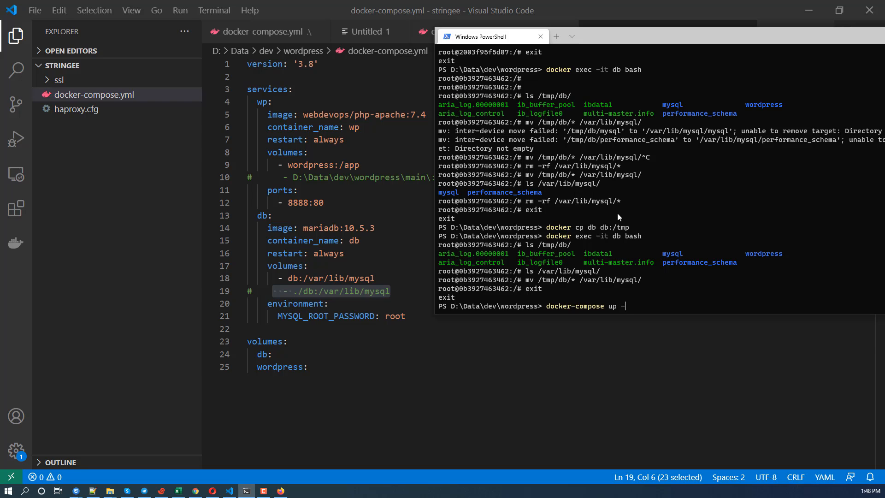
pyautogui.write('-d')
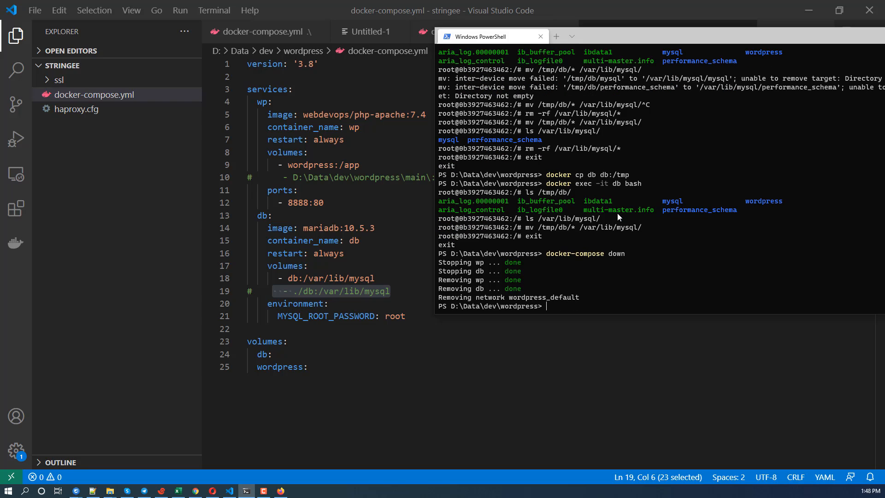
pyautogui.write('docker-comopse u')
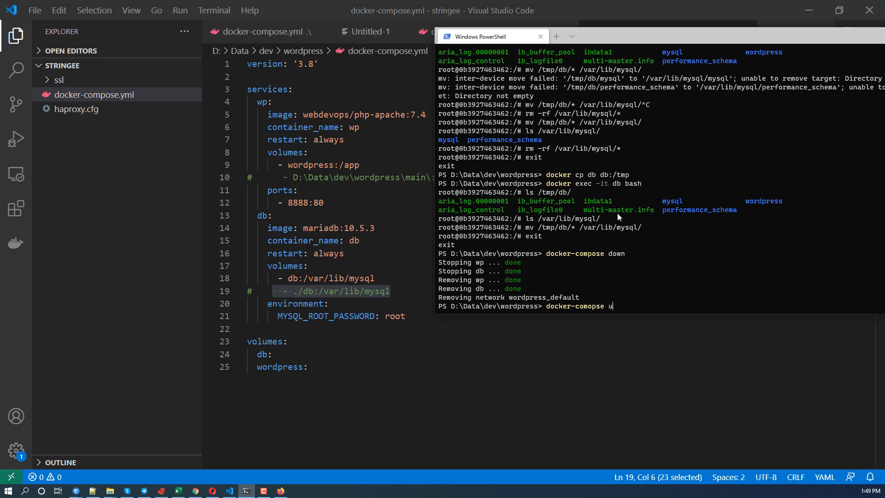
pyautogui.write('p -d')
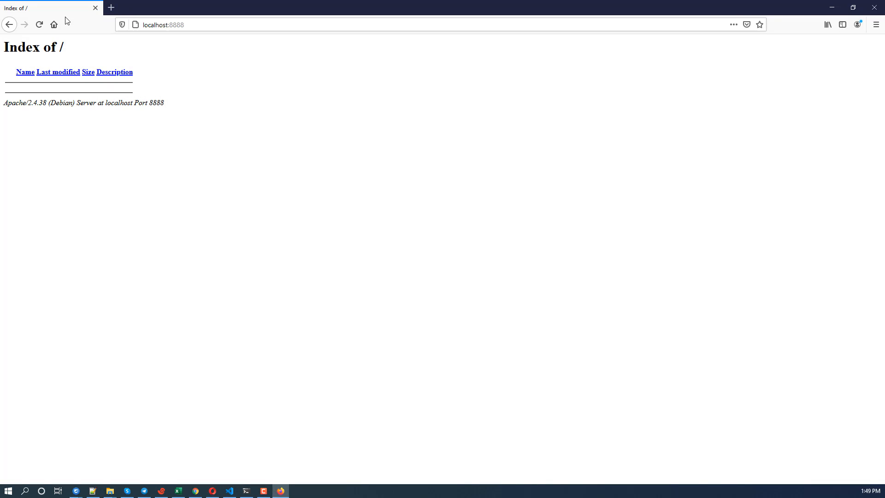
# Reload localhost:8888 to show the storefront, then go to /wp-admin and log in as admin
pyautogui.click(39, 24)
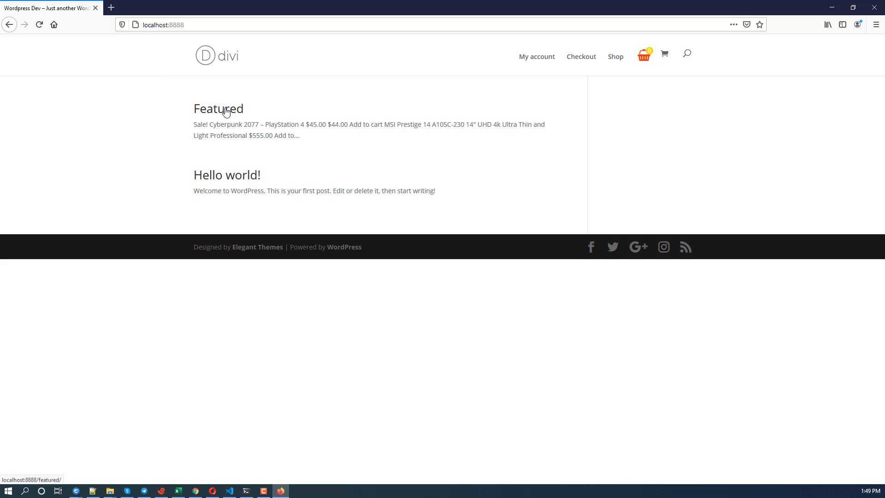
pyautogui.click(218, 109)
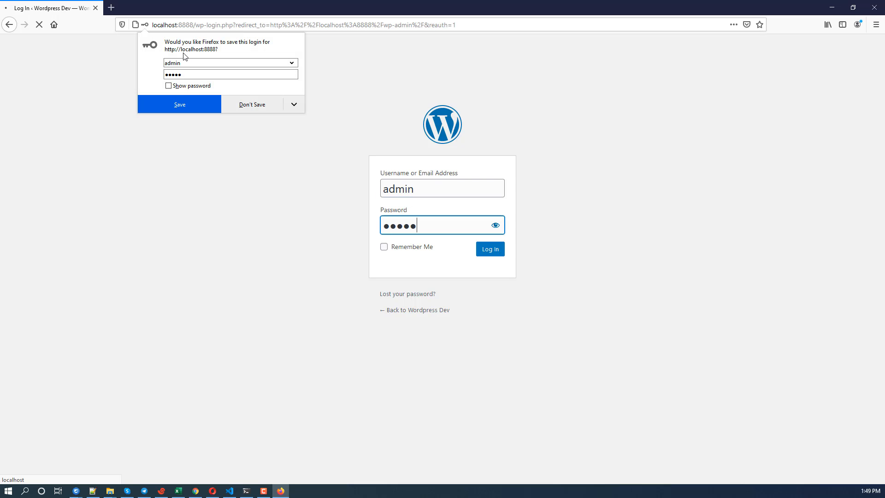
# Dismiss the password prompt and save the Post name permalink settings under Settings > Permalinks
pyautogui.click(488, 249)
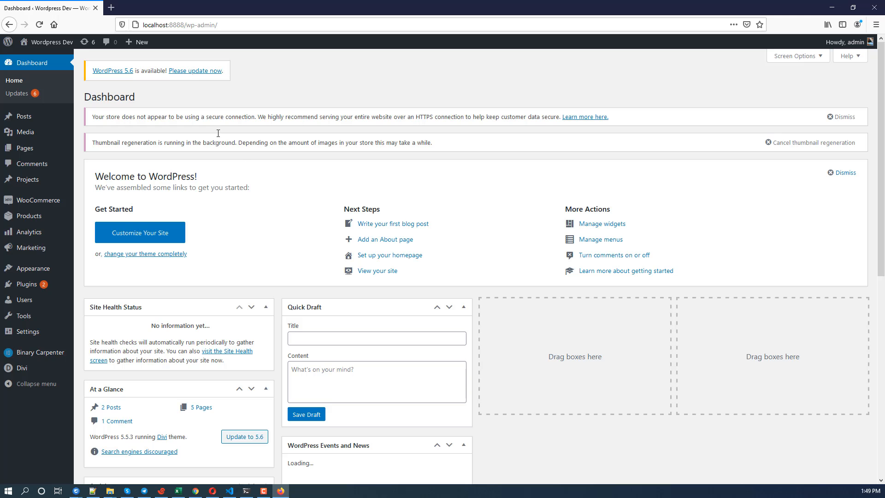
pyautogui.click(24, 331)
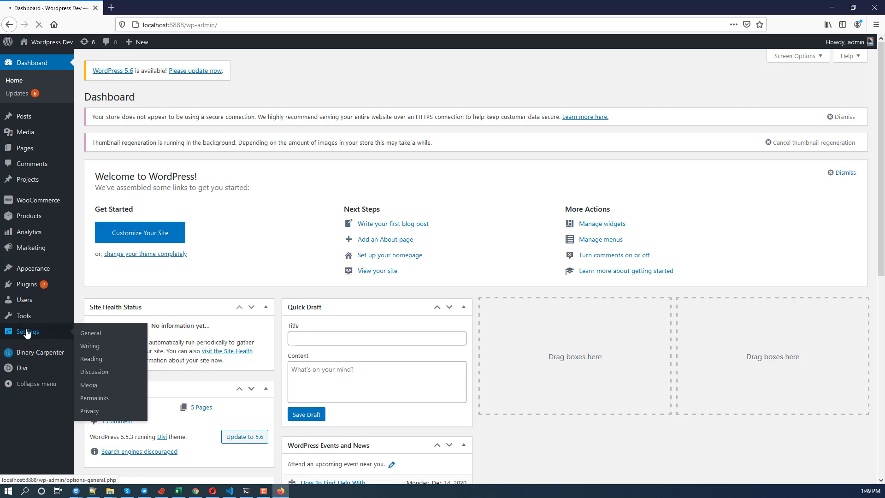
pyautogui.moveTo(94, 398)
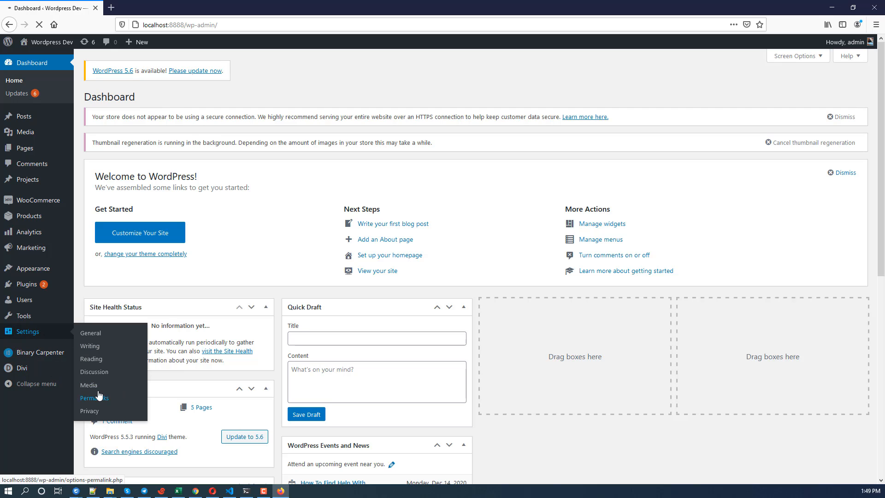
pyautogui.click(90, 333)
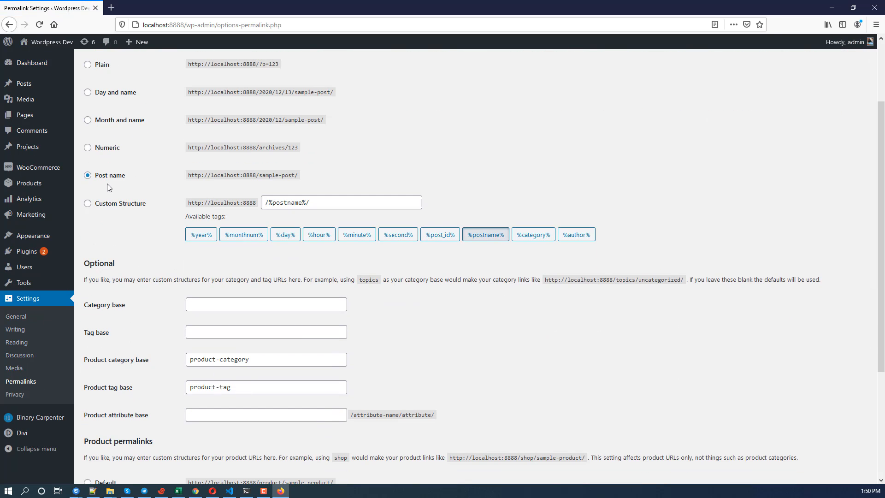
pyautogui.scroll(-3)
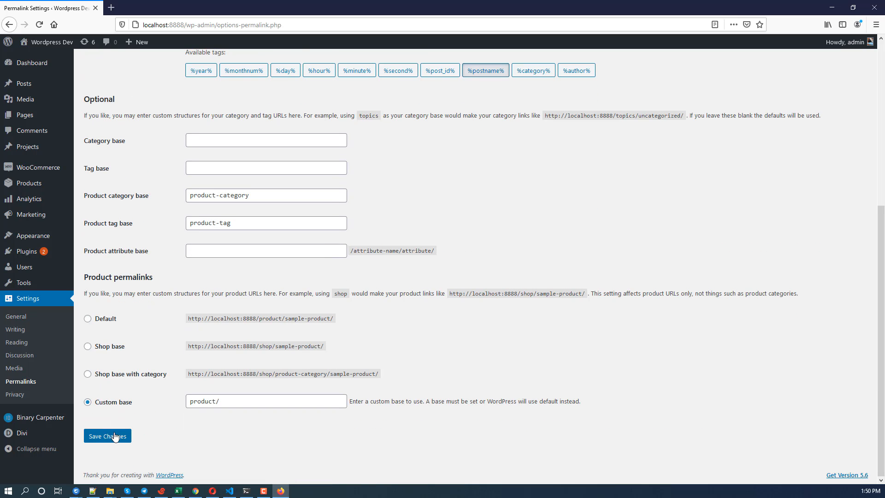
pyautogui.click(107, 435)
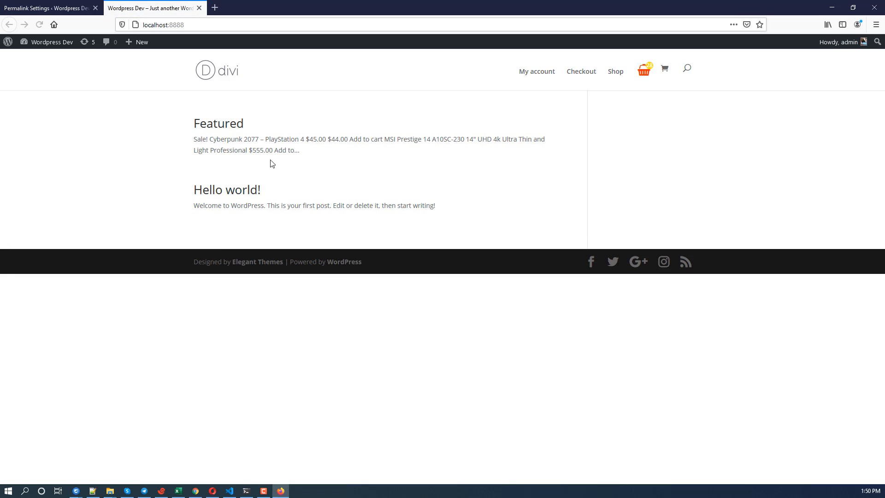
# Browse the admin and WooCommerce screens, then visit the site's public homepage
pyautogui.click(218, 123)
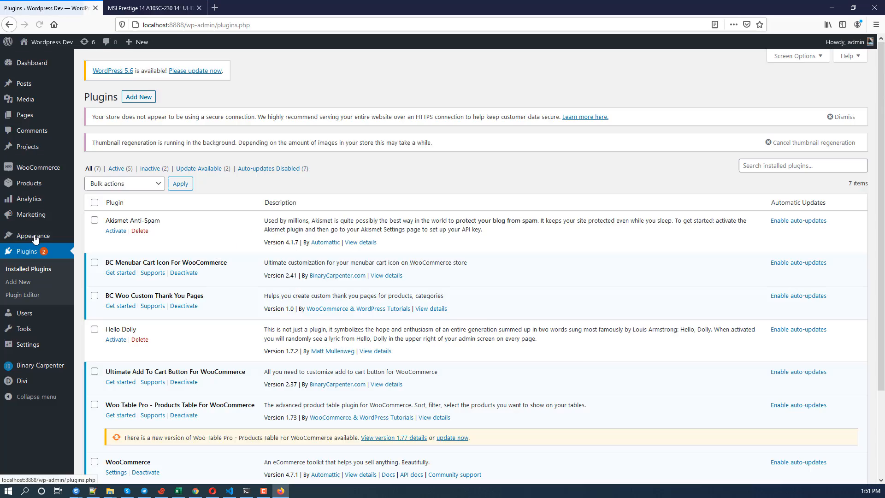
pyautogui.moveTo(28, 183)
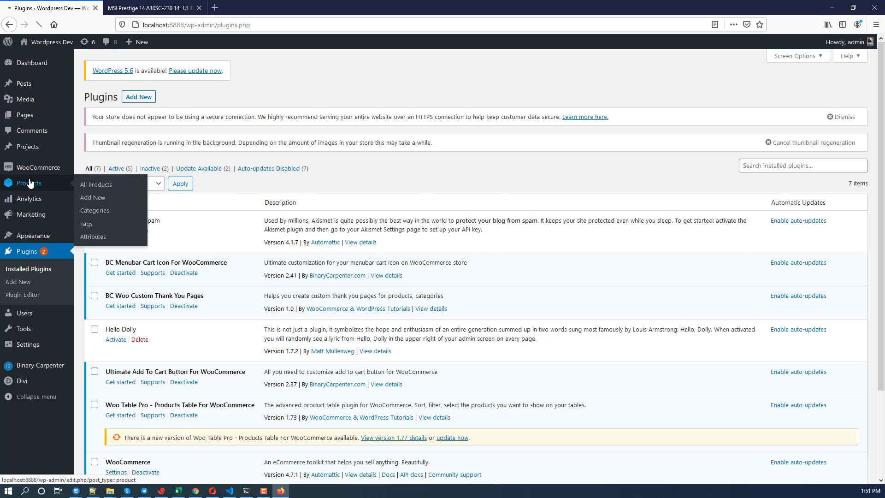
pyautogui.click(25, 99)
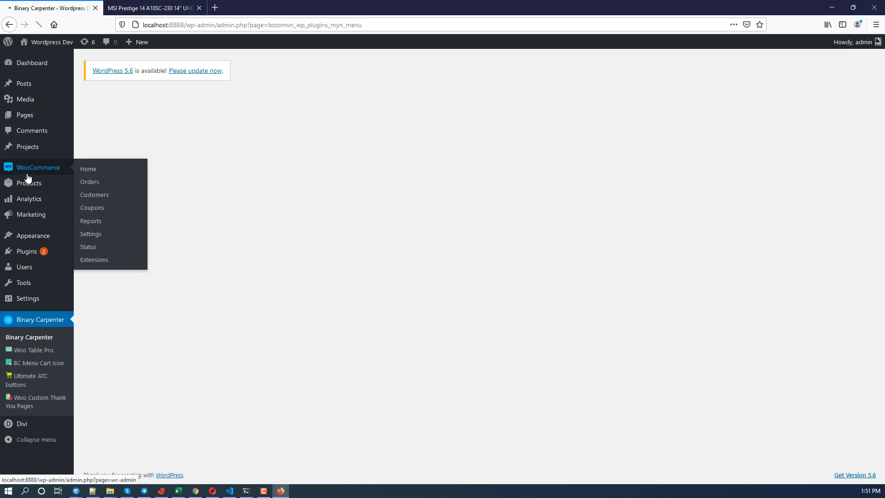
pyautogui.click(89, 169)
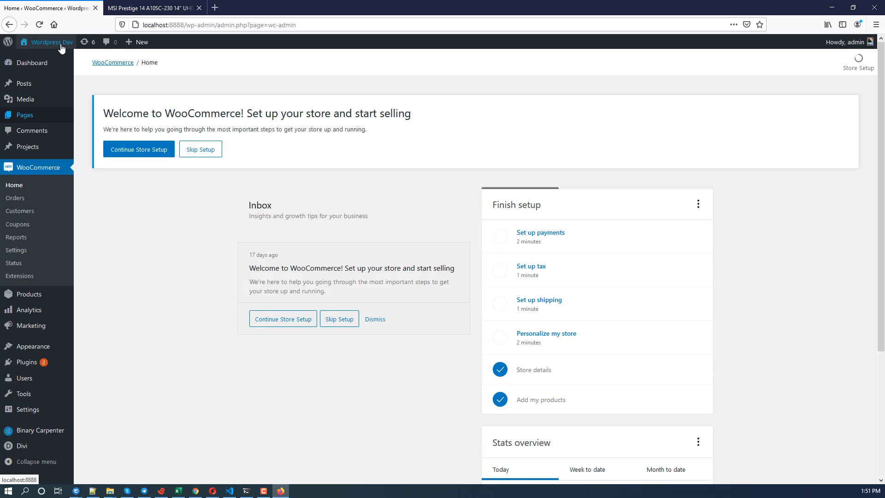
pyautogui.click(52, 42)
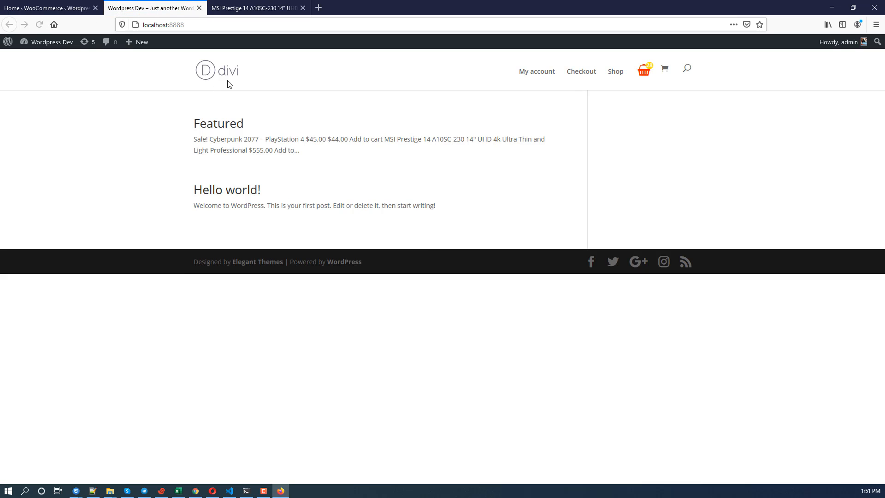
# From the Featured page, load the MSI Prestige 14 laptop product page with its details and price
pyautogui.click(227, 189)
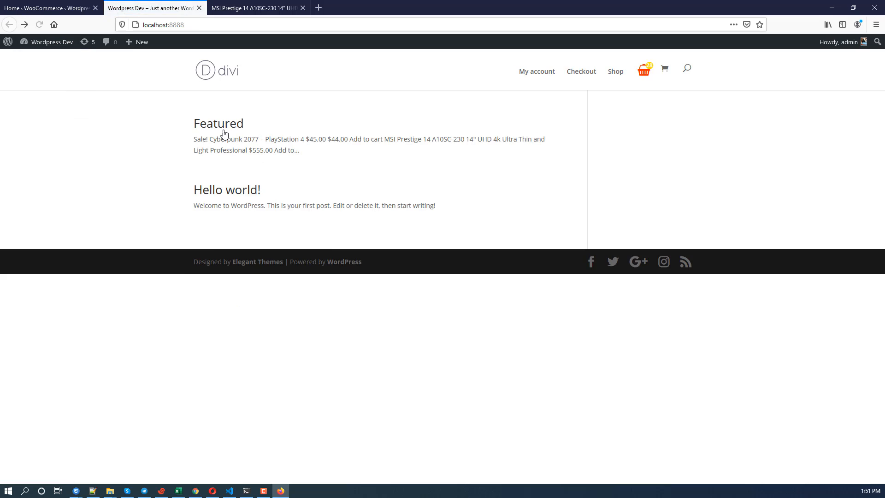
pyautogui.click(218, 123)
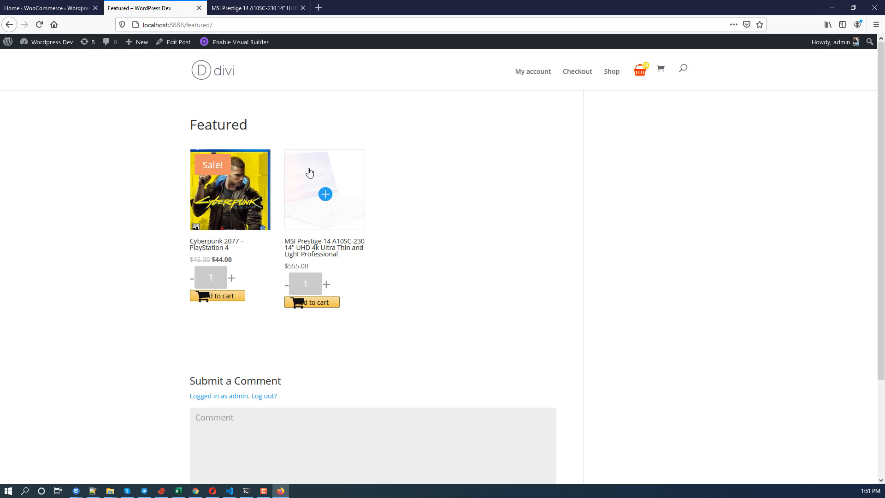
pyautogui.click(323, 189)
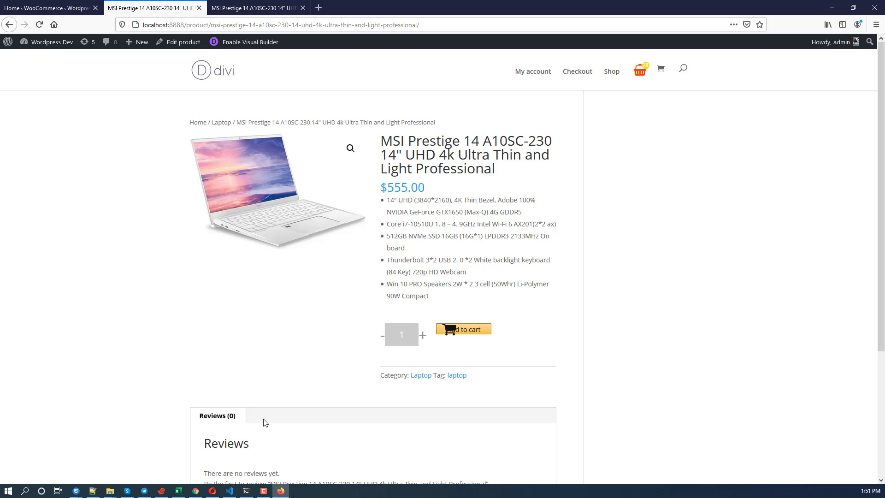
pyautogui.moveTo(285, 406)
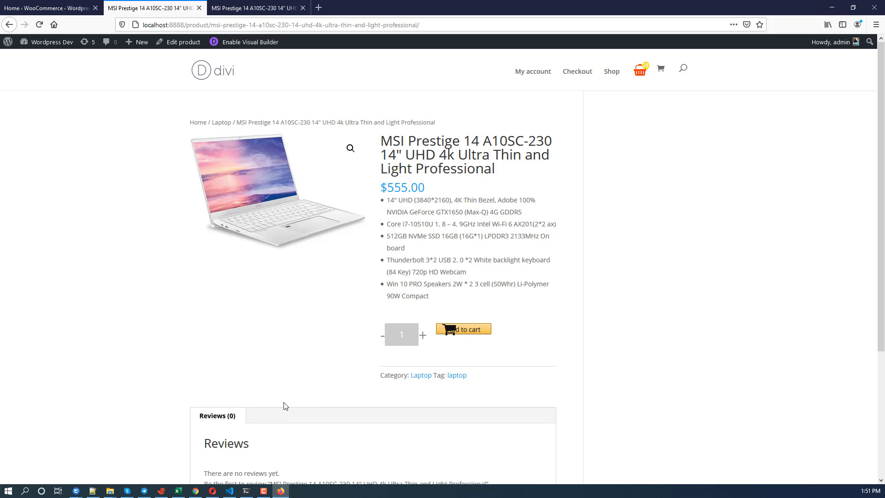
pyautogui.moveTo(12, 441)
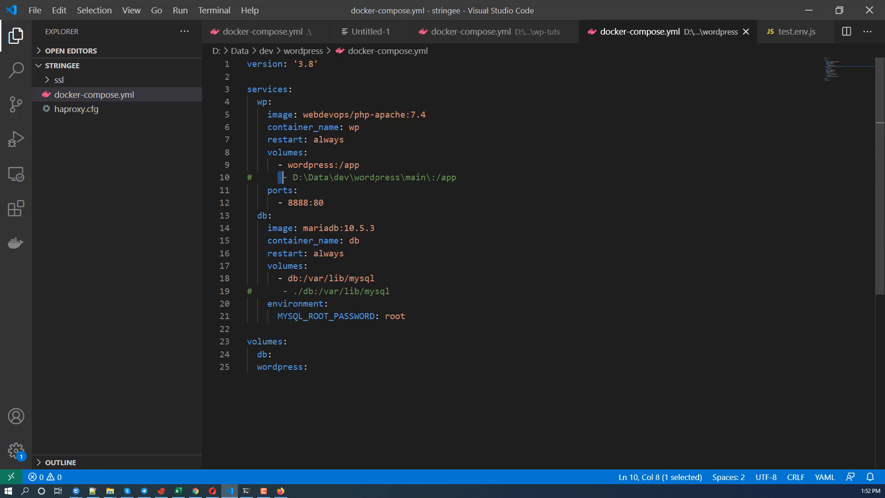
pyautogui.doubleClick(413, 177)
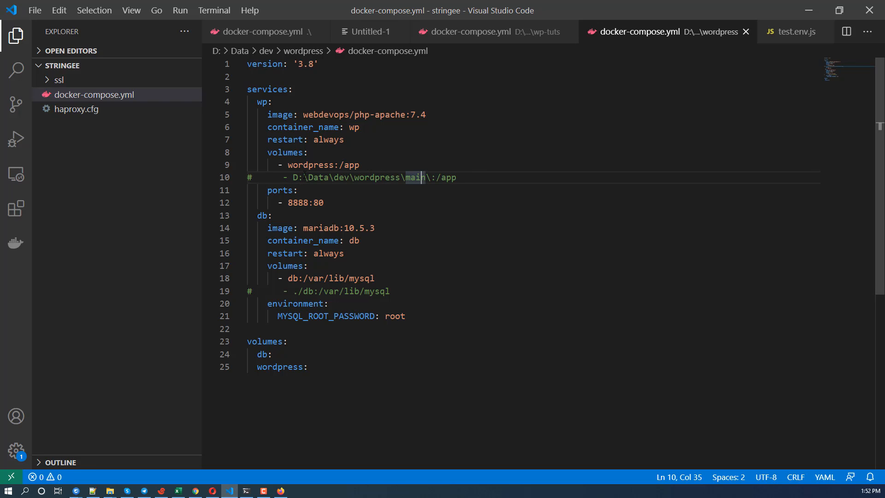
pyautogui.doubleClick(350, 165)
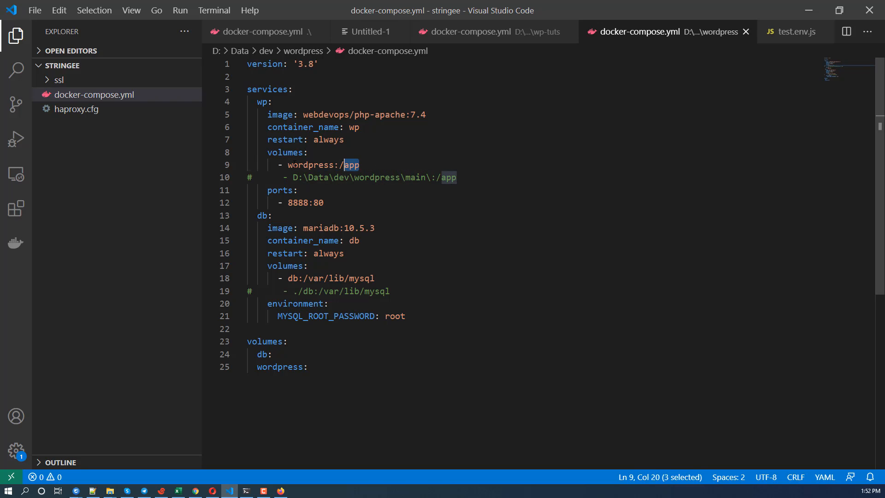
pyautogui.doubleClick(310, 165)
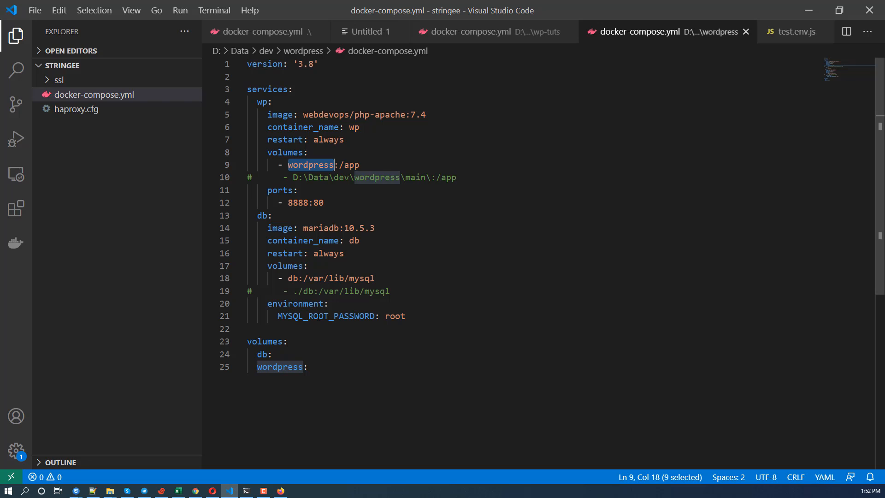
pyautogui.moveTo(499, 383)
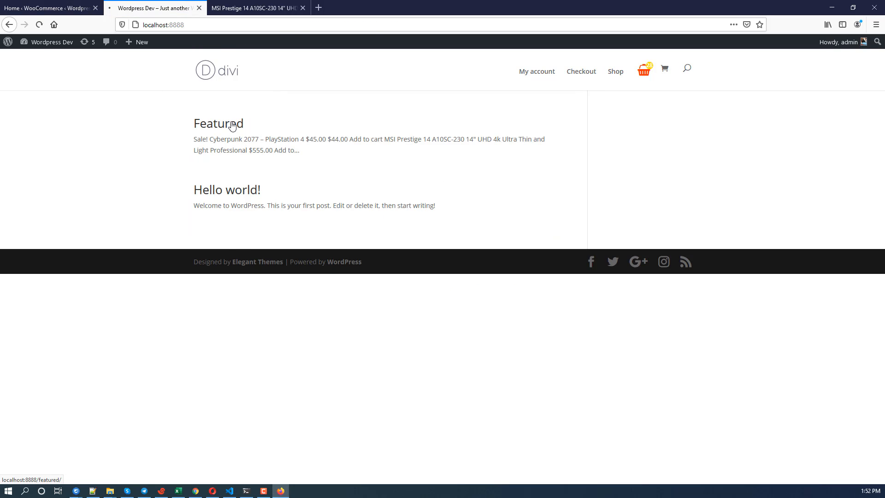
# From the Featured post, load the Cyberpunk 2077 – PlayStation 4 product page with its sale price
pyautogui.click(218, 124)
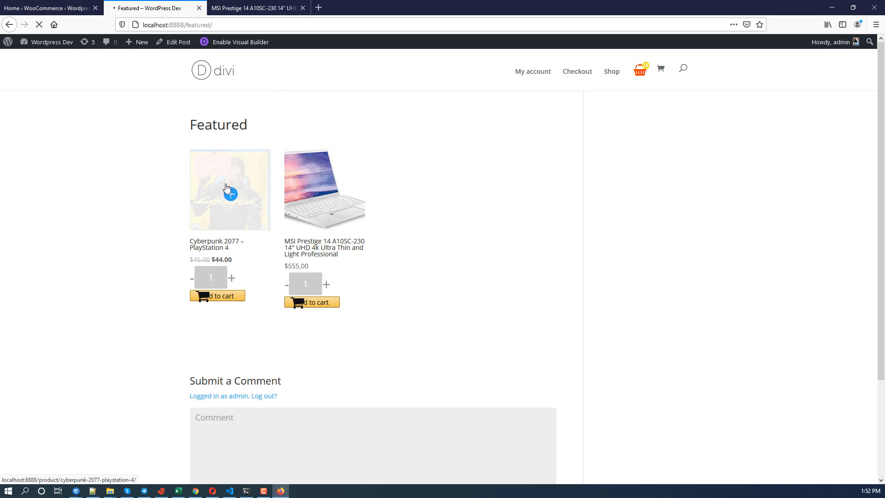
pyautogui.click(229, 189)
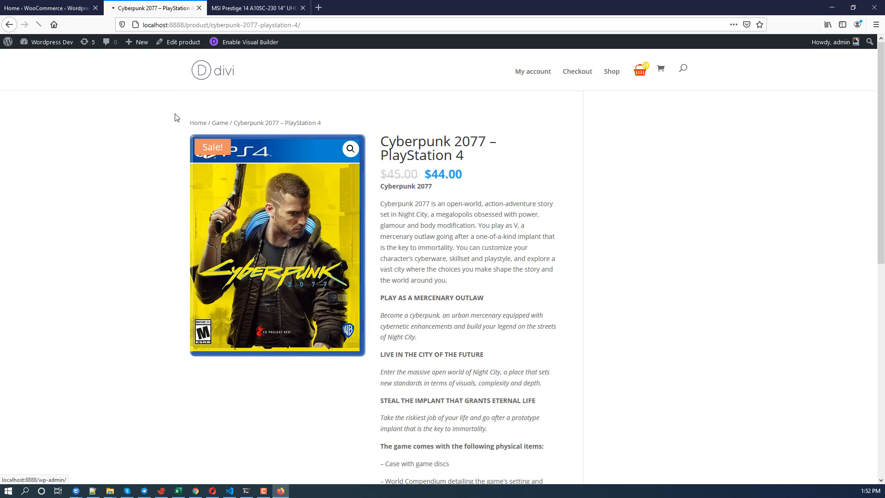